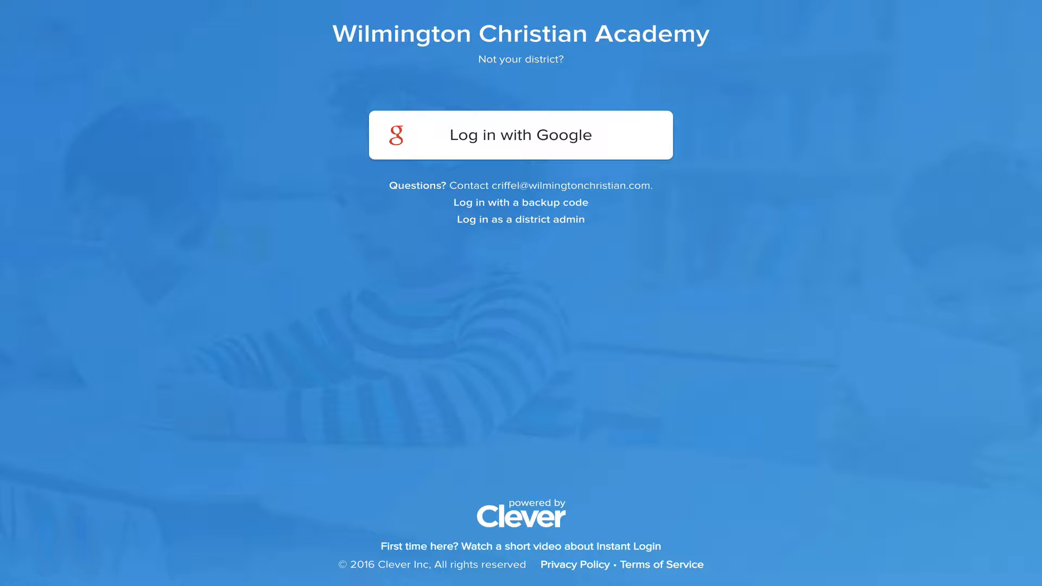
{"action": "mouse_move", "coordinate": [671, 54]}
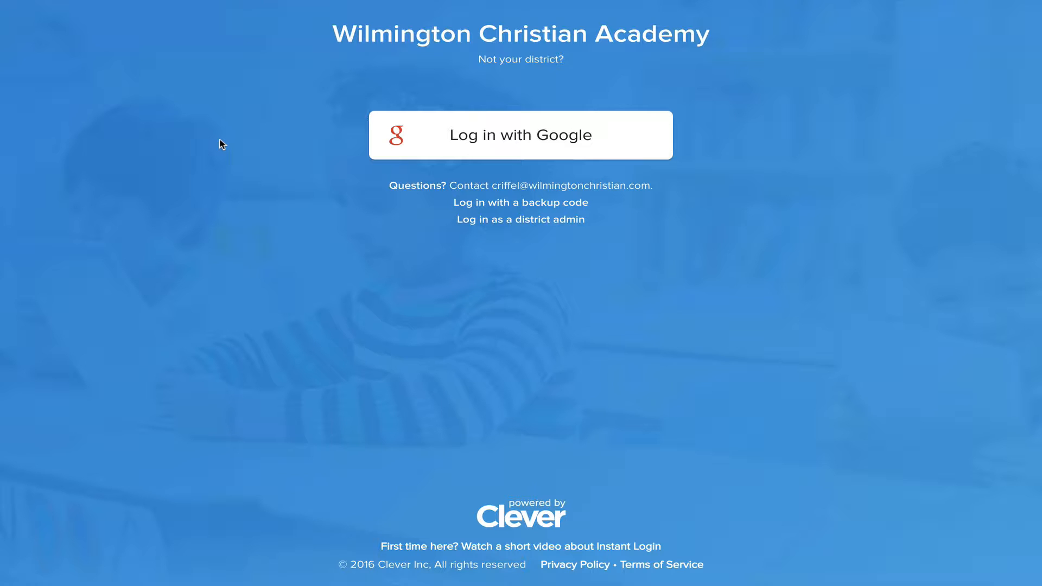
{"action": "mouse_move", "coordinate": [441, 131]}
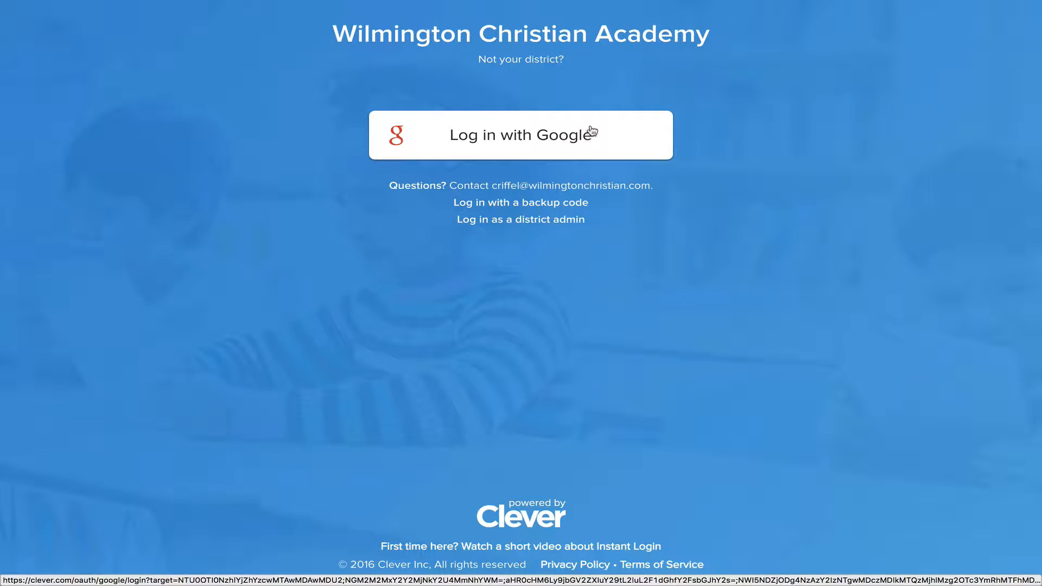
Log in to Wilmington Christian Academy with Google as a teacher and browse the instant-login apps
{"action": "left_click", "coordinate": [521, 134]}
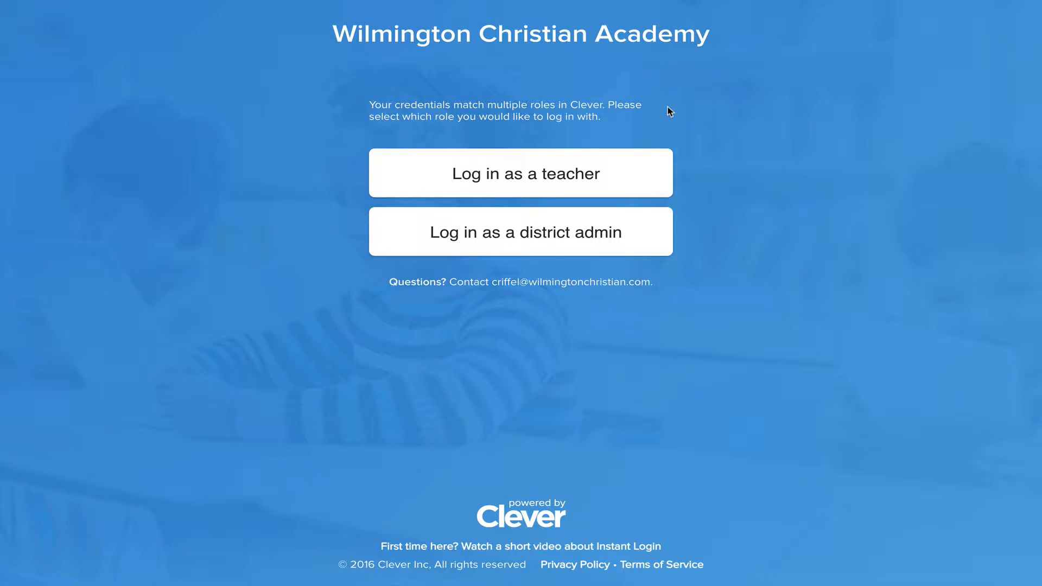
{"action": "mouse_move", "coordinate": [590, 186]}
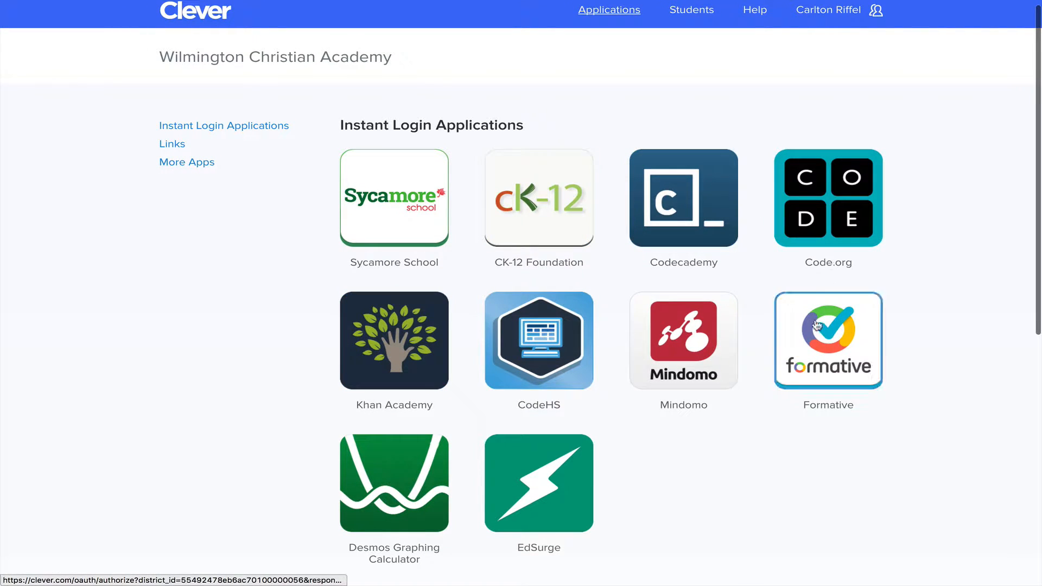
{"action": "scroll", "scroll_direction": "down", "scroll_amount": 3}
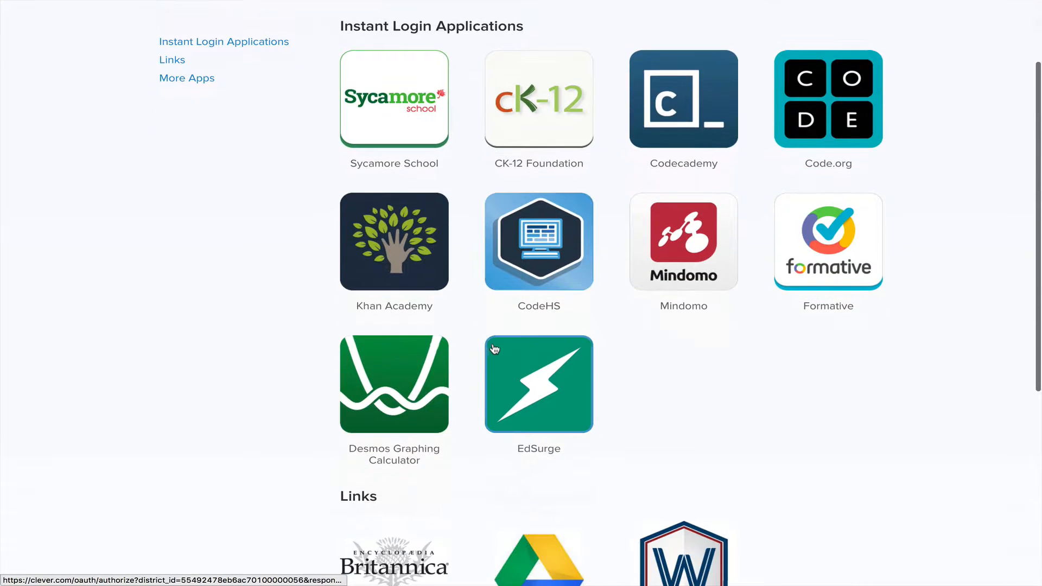
{"action": "scroll", "scroll_direction": "down", "scroll_amount": 3}
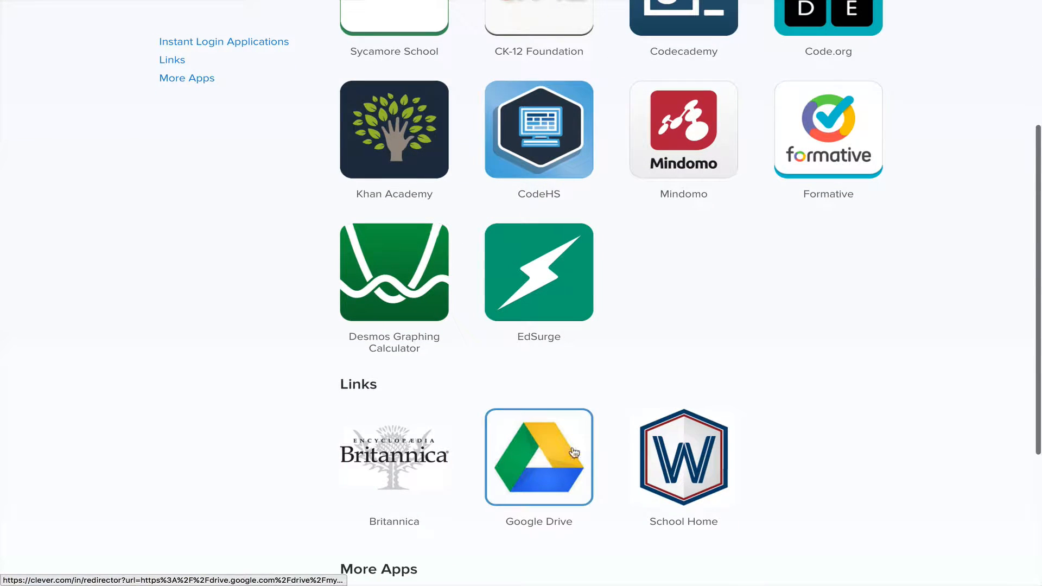
{"action": "mouse_move", "coordinate": [563, 457]}
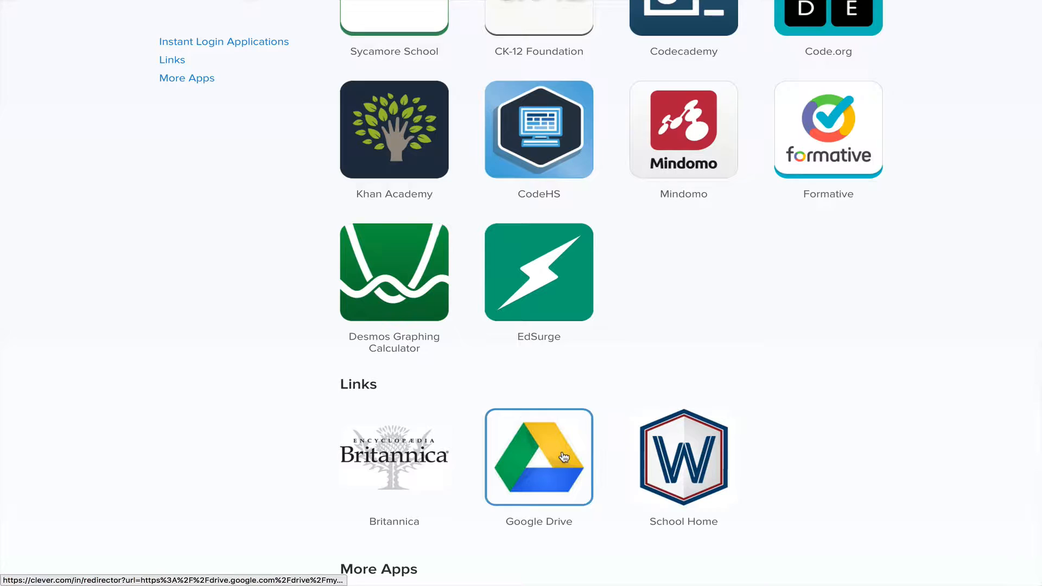
{"action": "scroll", "scroll_direction": "down", "scroll_amount": 3}
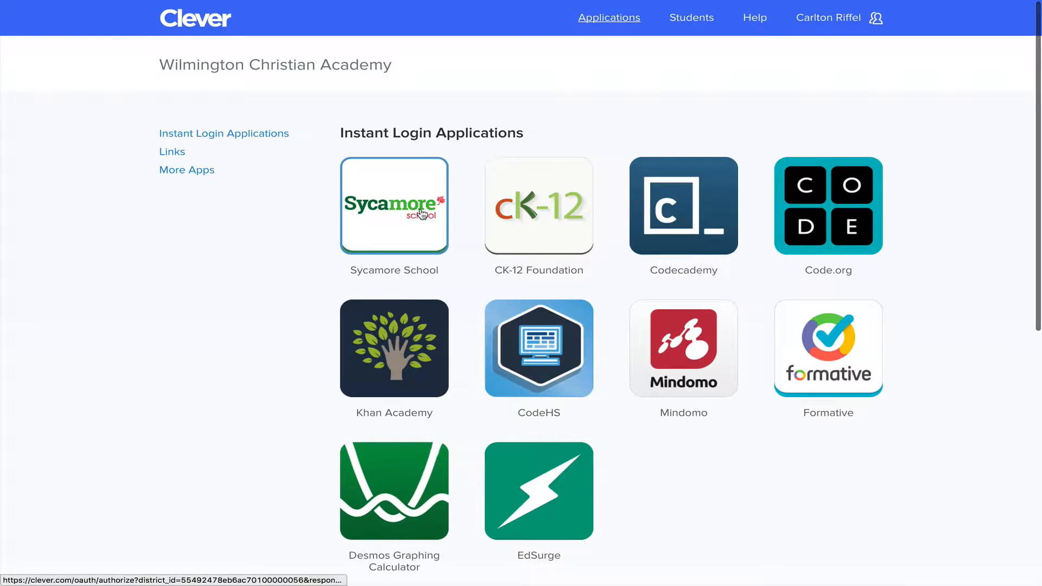
{"action": "left_click", "coordinate": [394, 205]}
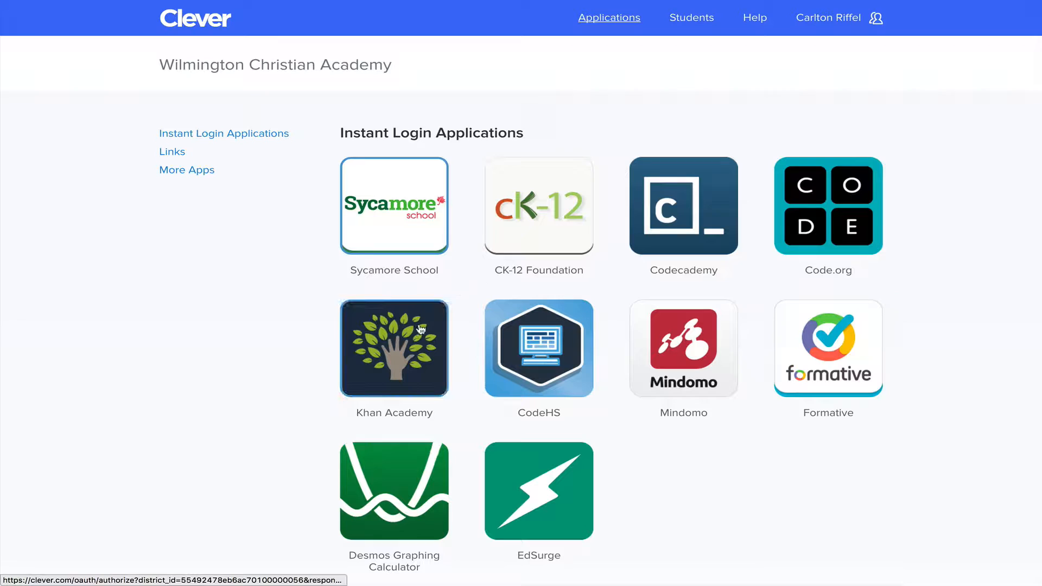
Launch Khan Academy from the portal and scroll through the Art classes, rosters and class codes
{"action": "left_click", "coordinate": [394, 348]}
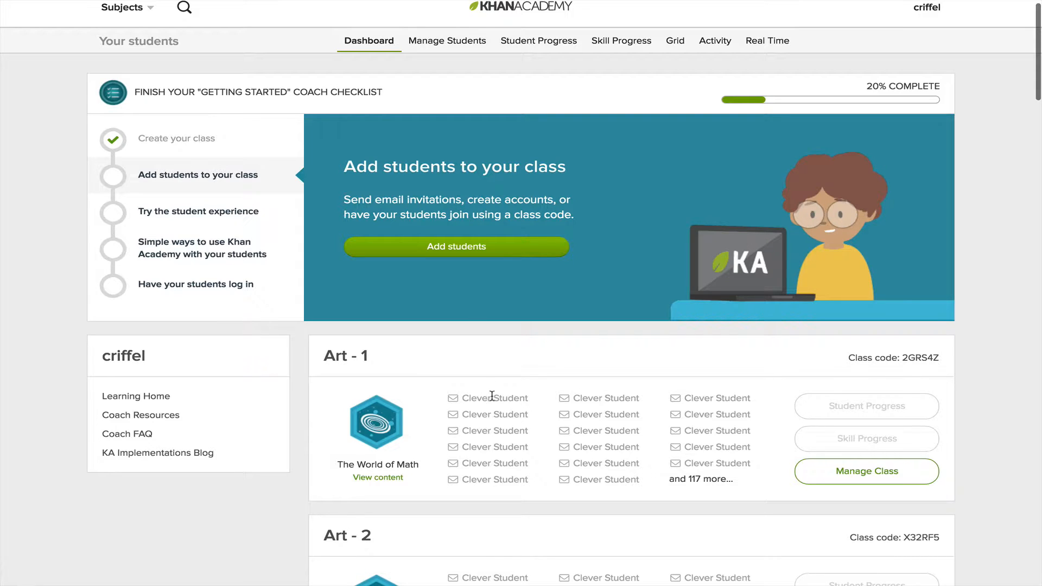
{"action": "scroll", "scroll_direction": "down", "scroll_amount": 3}
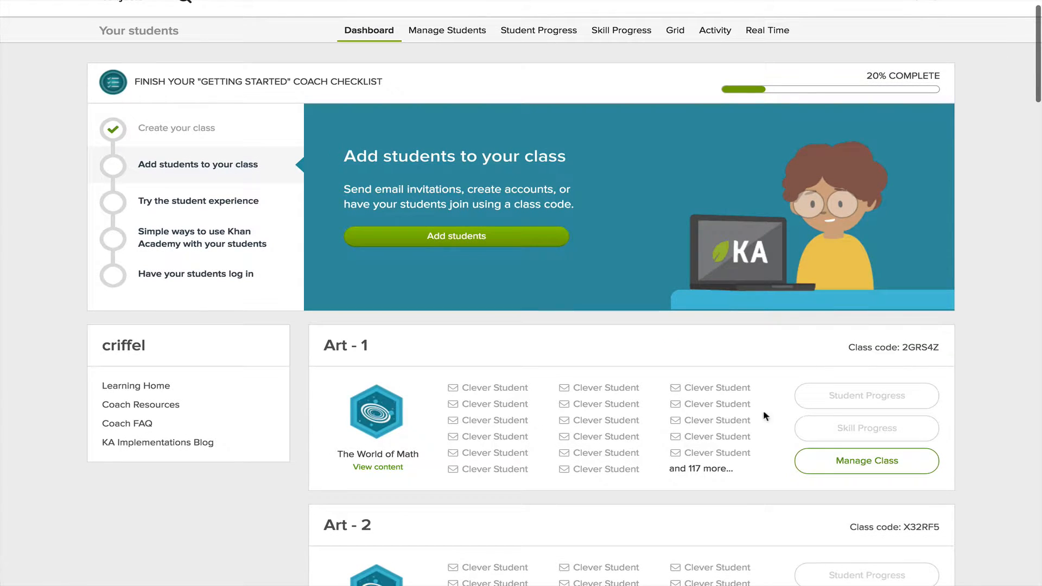
{"action": "scroll", "scroll_direction": "down", "scroll_amount": 3}
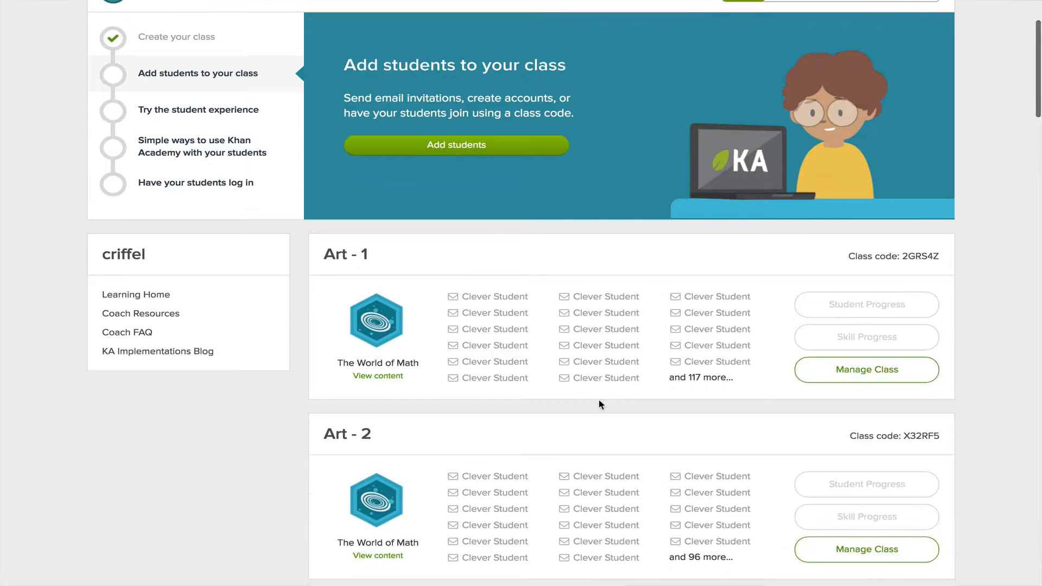
{"action": "scroll", "scroll_direction": "down", "scroll_amount": 3}
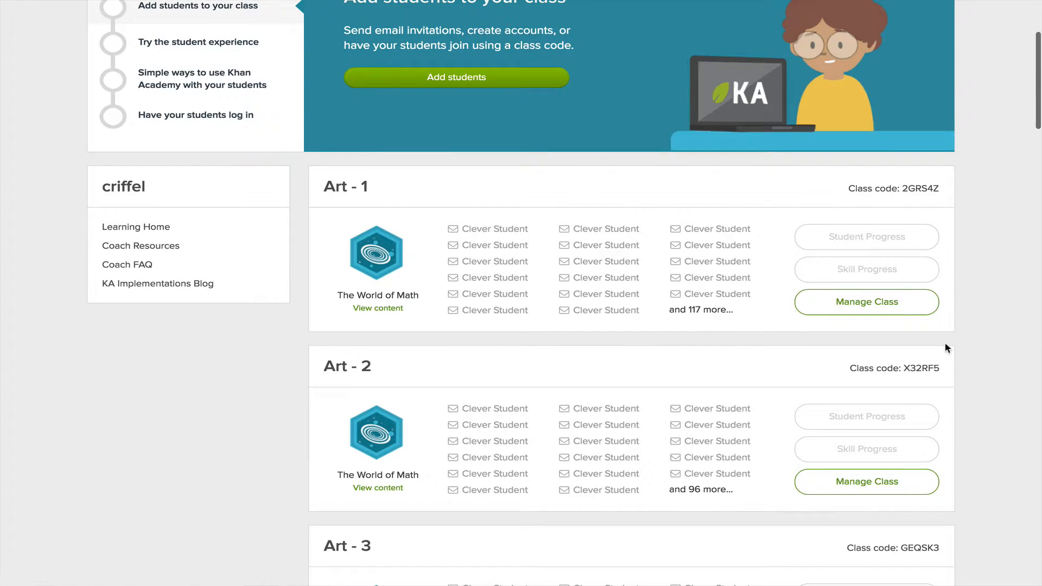
{"action": "scroll", "scroll_direction": "down", "scroll_amount": 3}
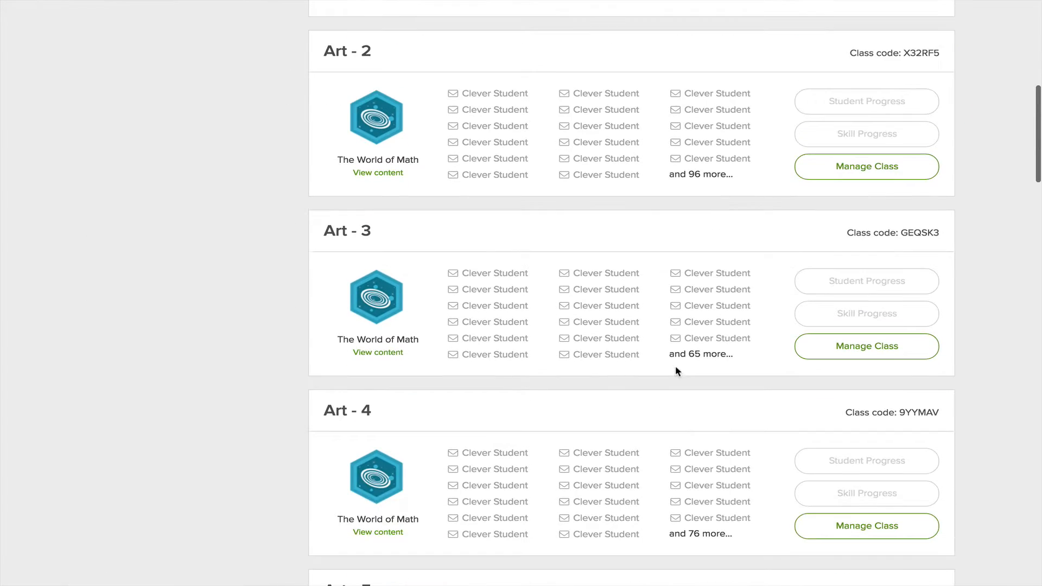
{"action": "scroll", "scroll_direction": "down", "scroll_amount": 3}
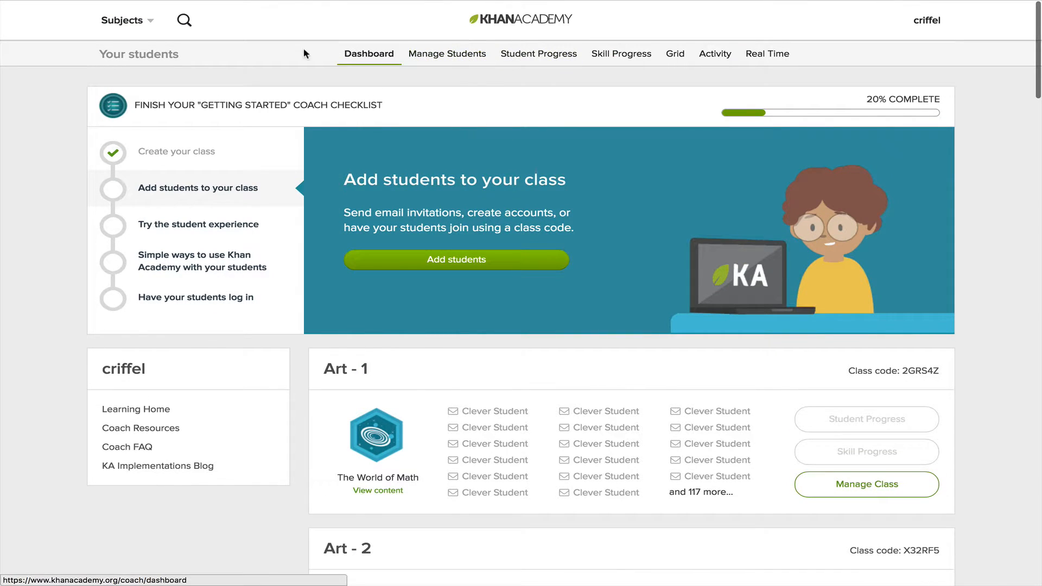
{"action": "mouse_move", "coordinate": [371, 64]}
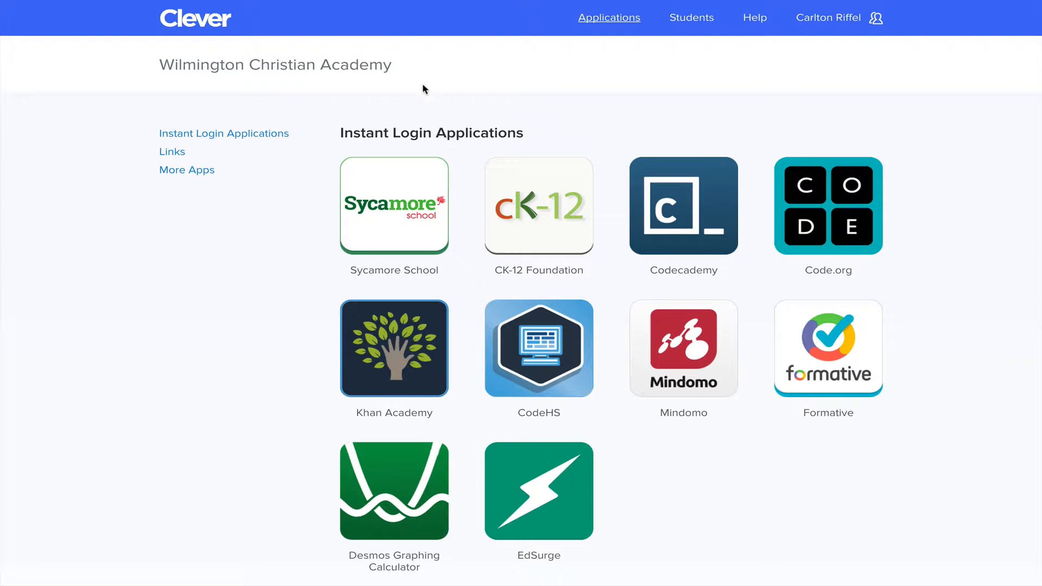
{"action": "mouse_move", "coordinate": [406, 329]}
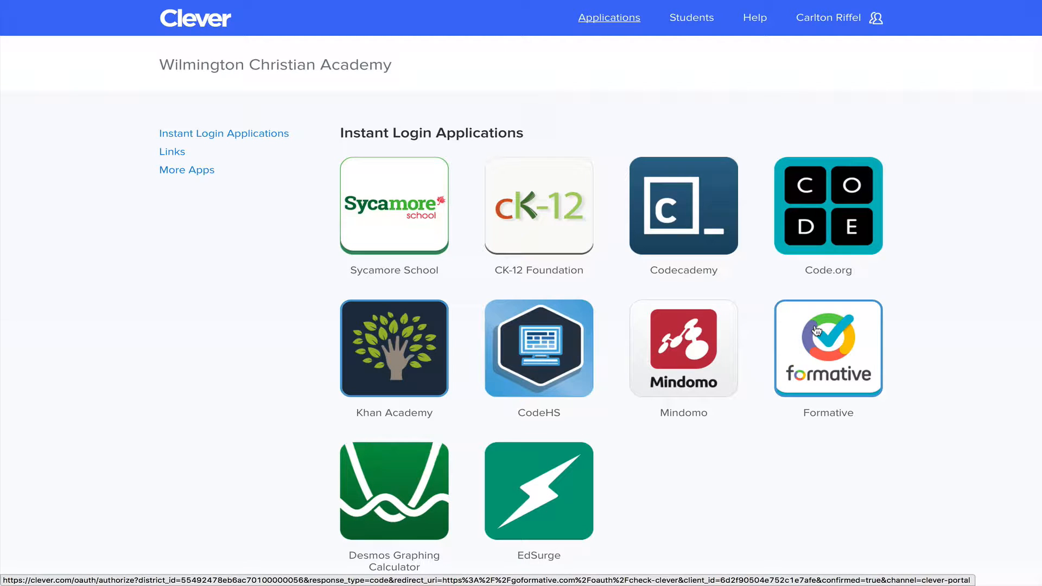
{"action": "mouse_move", "coordinate": [519, 490]}
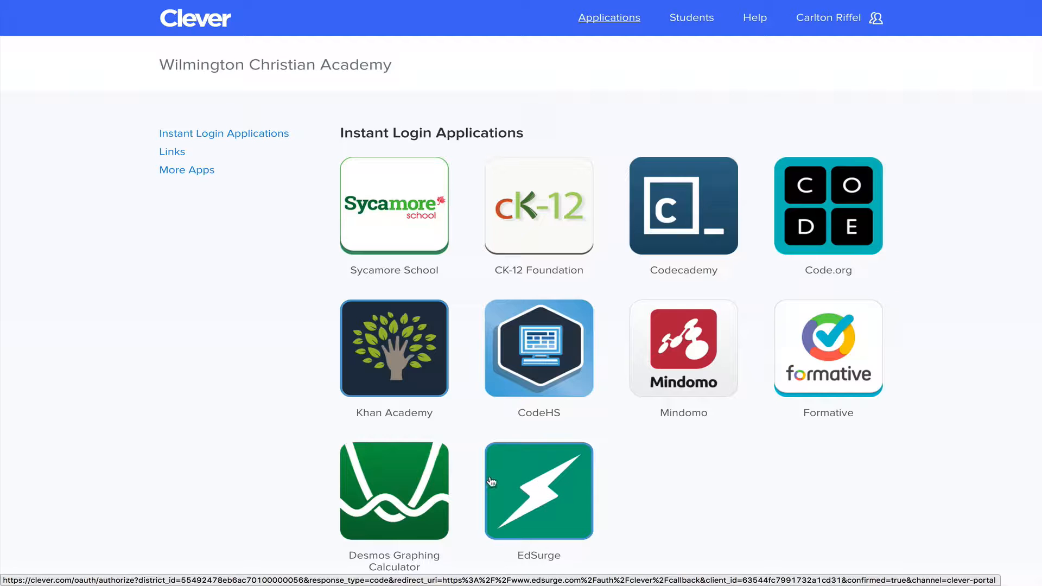
{"action": "mouse_move", "coordinate": [495, 463]}
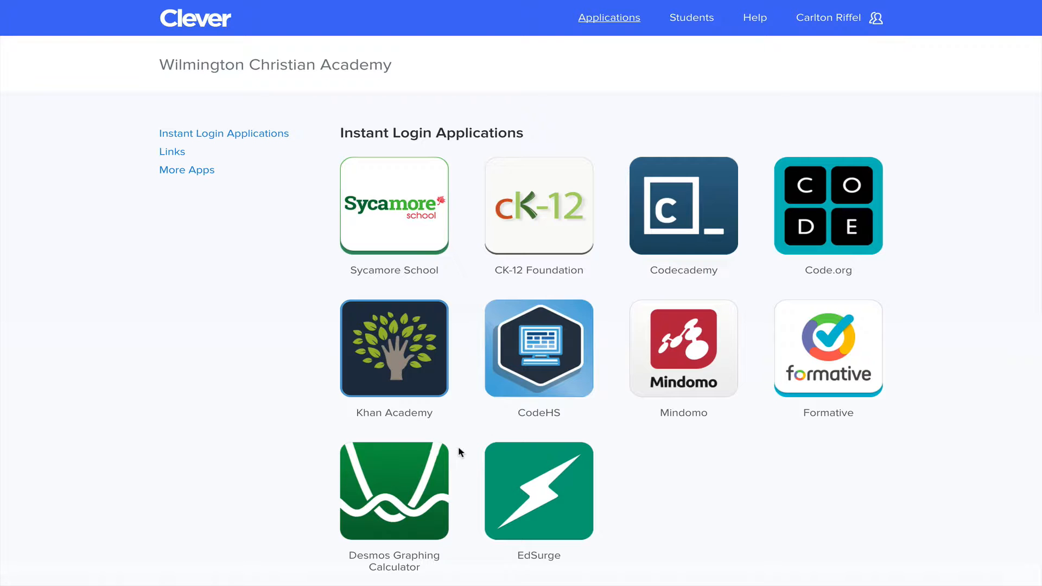
{"action": "mouse_move", "coordinate": [432, 467]}
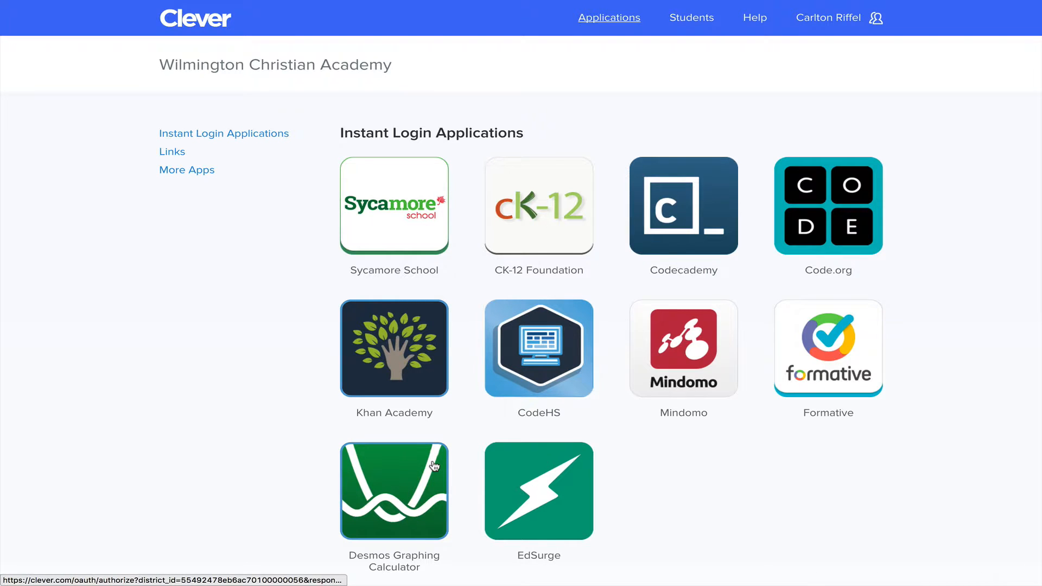
Launch Desmos Graphing Calculator from the portal, then view the instant-login app list again
{"action": "left_click", "coordinate": [394, 490]}
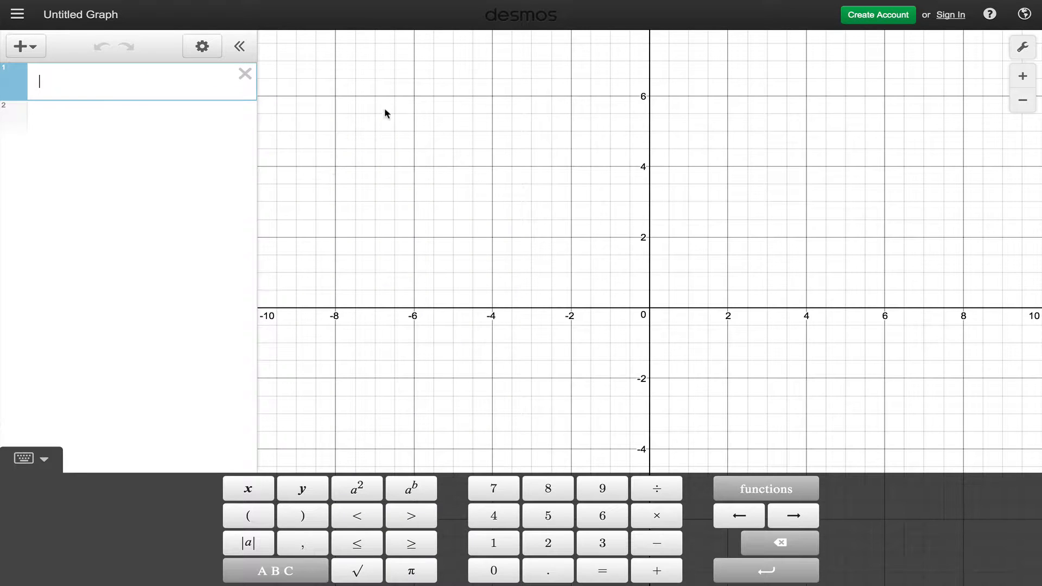
{"action": "mouse_move", "coordinate": [332, 241]}
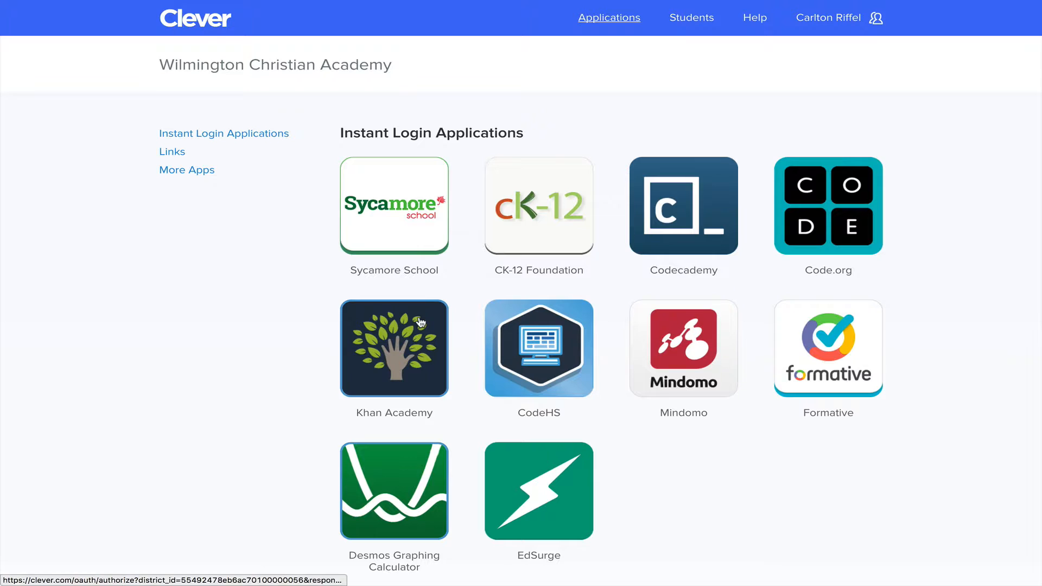
{"action": "scroll", "scroll_direction": "down", "scroll_amount": 3}
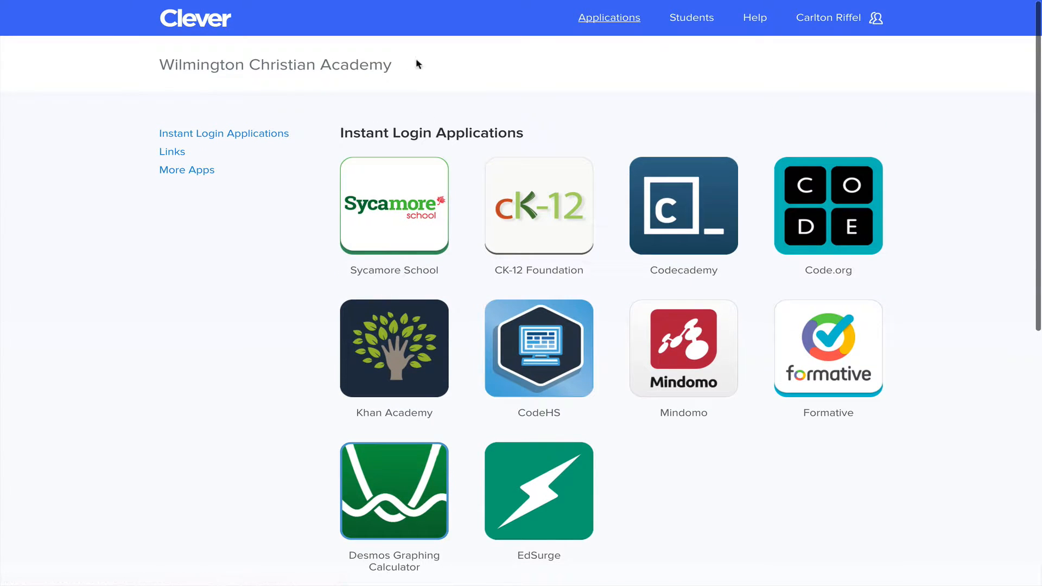
{"action": "mouse_move", "coordinate": [803, 42]}
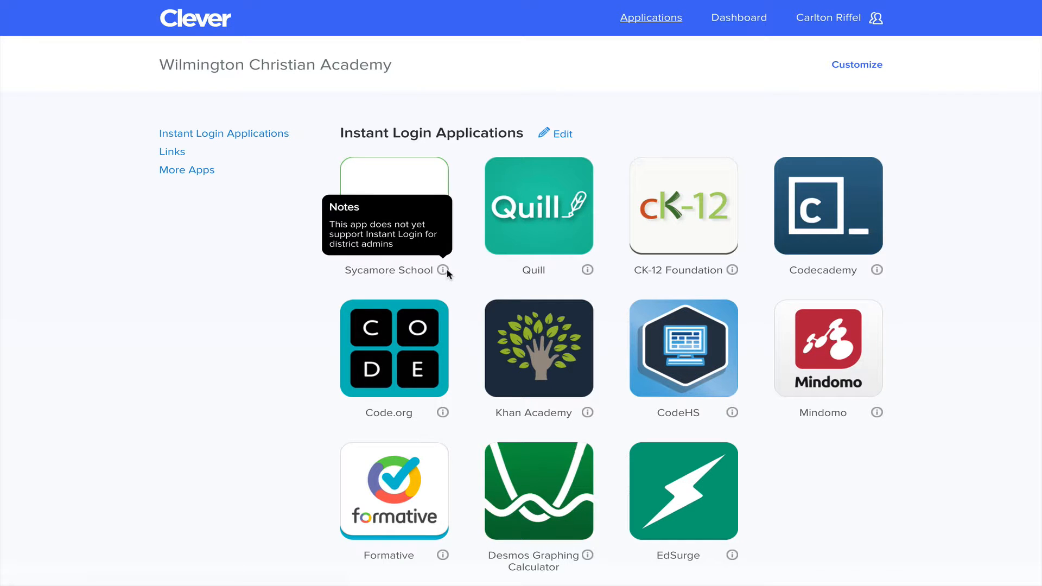
Scroll the district admin's Applications page to find Quill and the Britannica, Google Drive links
{"action": "scroll", "scroll_direction": "down", "scroll_amount": 3}
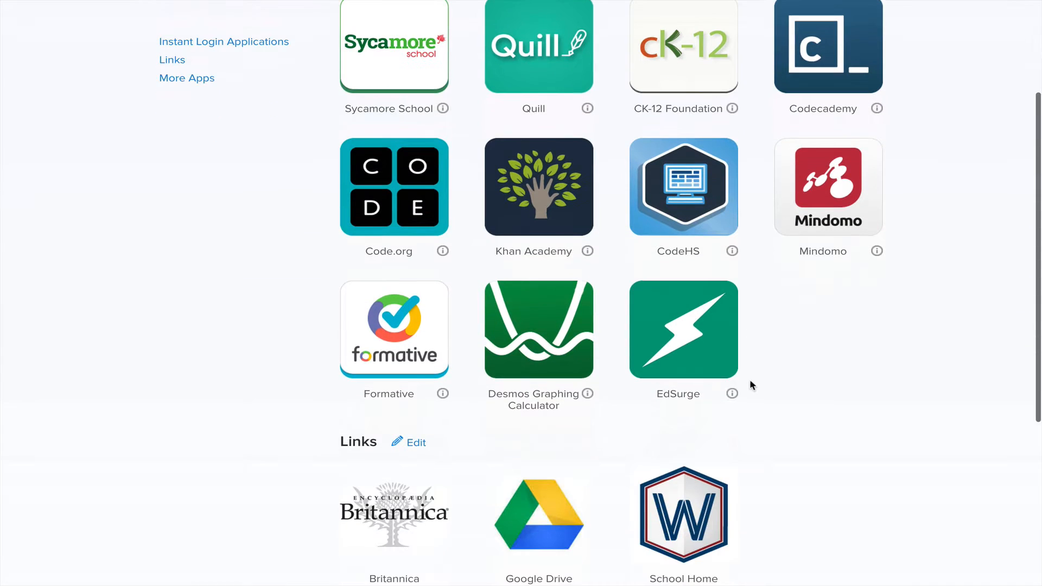
{"action": "mouse_move", "coordinate": [366, 446]}
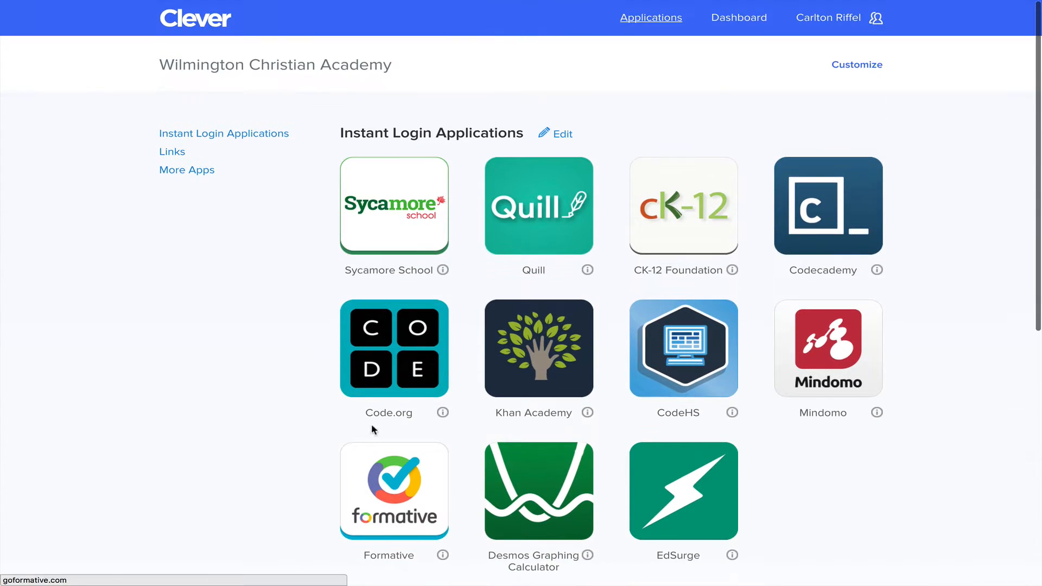
{"action": "mouse_move", "coordinate": [736, 40]}
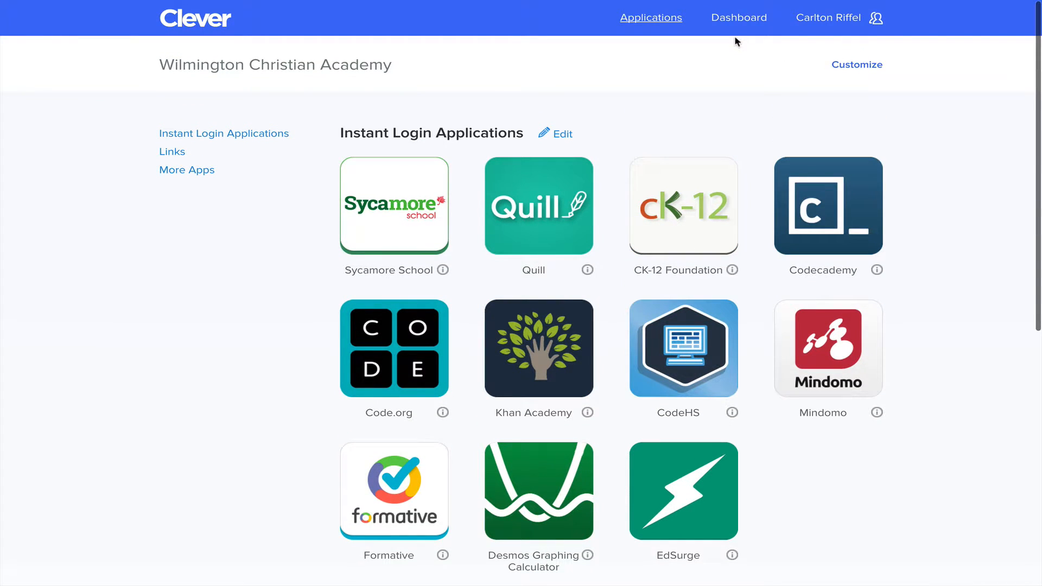
Open the district dashboard's Account Overview with sync status, next steps and apps
{"action": "left_click", "coordinate": [738, 17]}
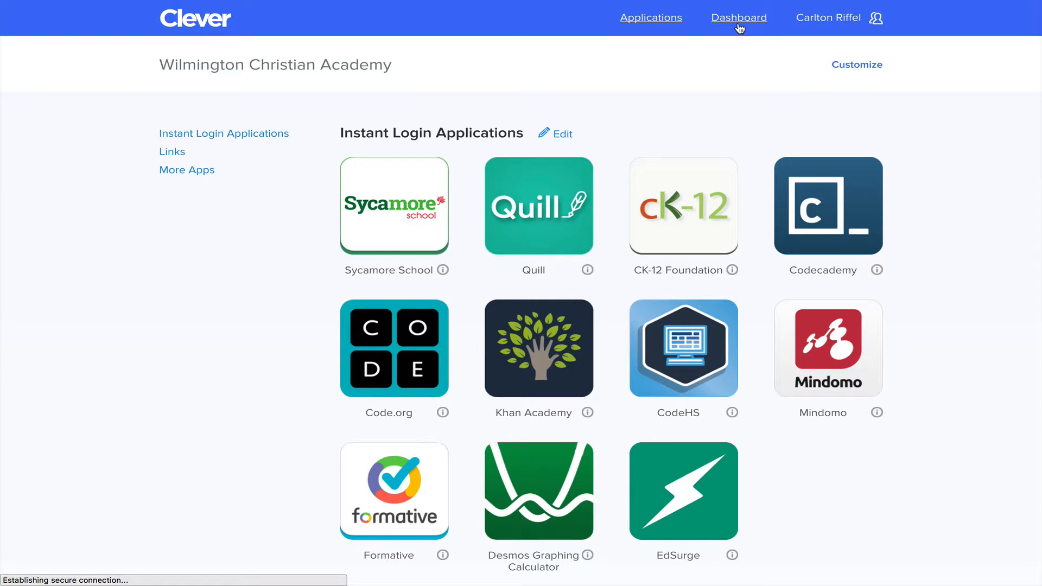
{"action": "left_click", "coordinate": [738, 17]}
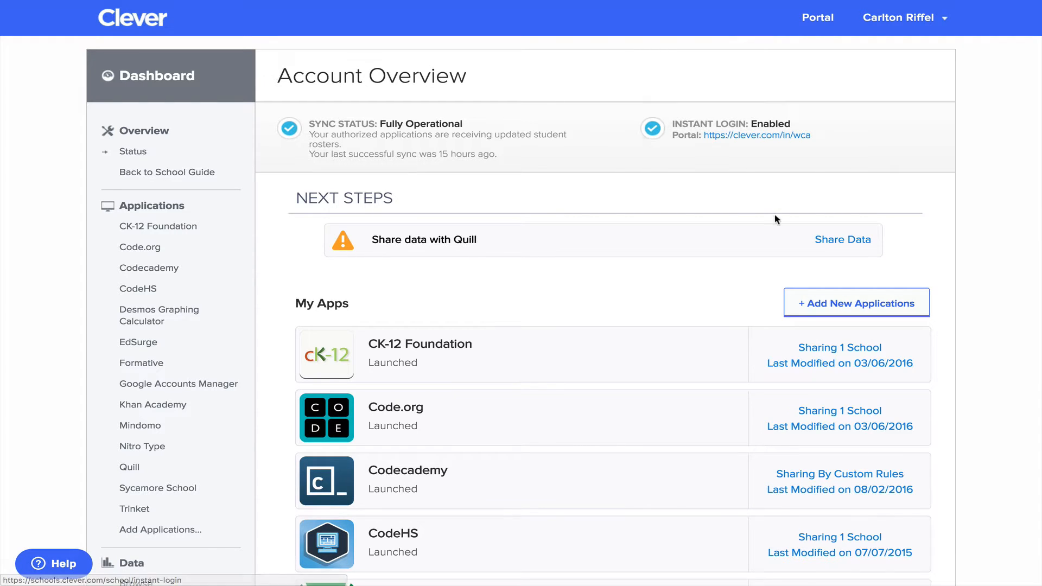
{"action": "mouse_move", "coordinate": [569, 233]}
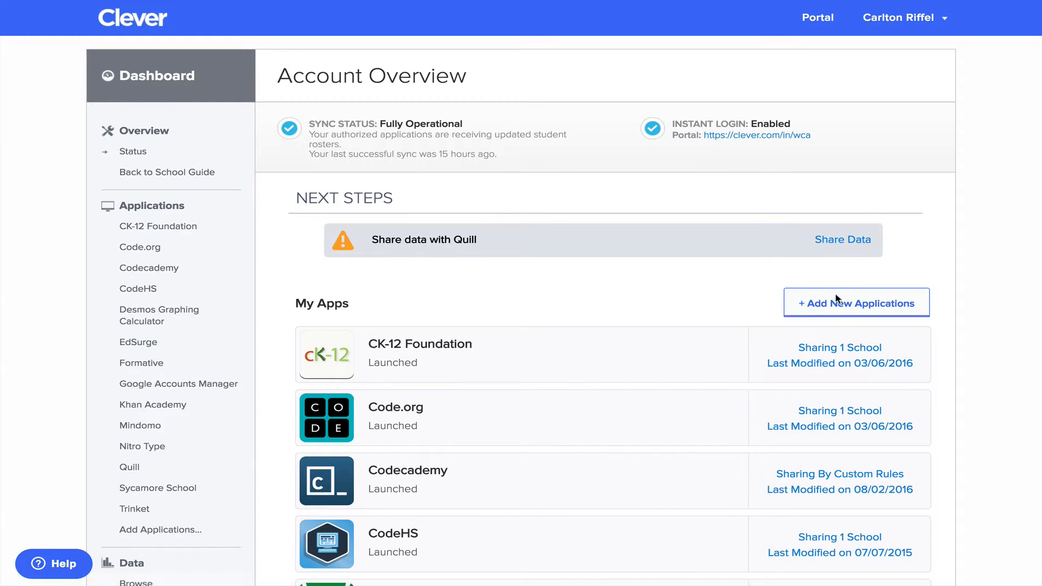
{"action": "mouse_move", "coordinate": [671, 242]}
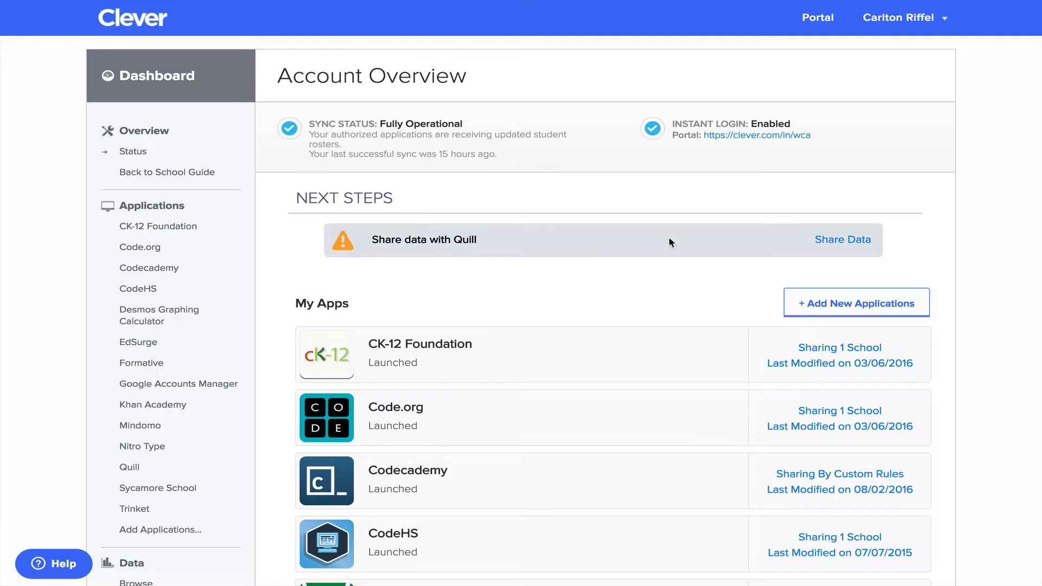
Preview Quill's recommended sharing rules and open the English/language arts rule for editing
{"action": "left_click", "coordinate": [842, 239]}
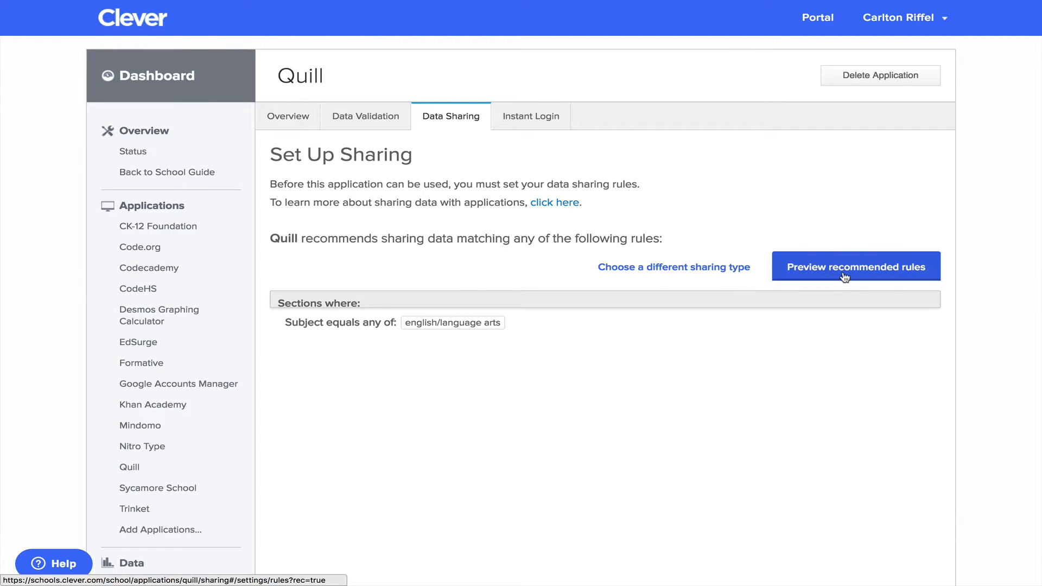
{"action": "left_click", "coordinate": [856, 266]}
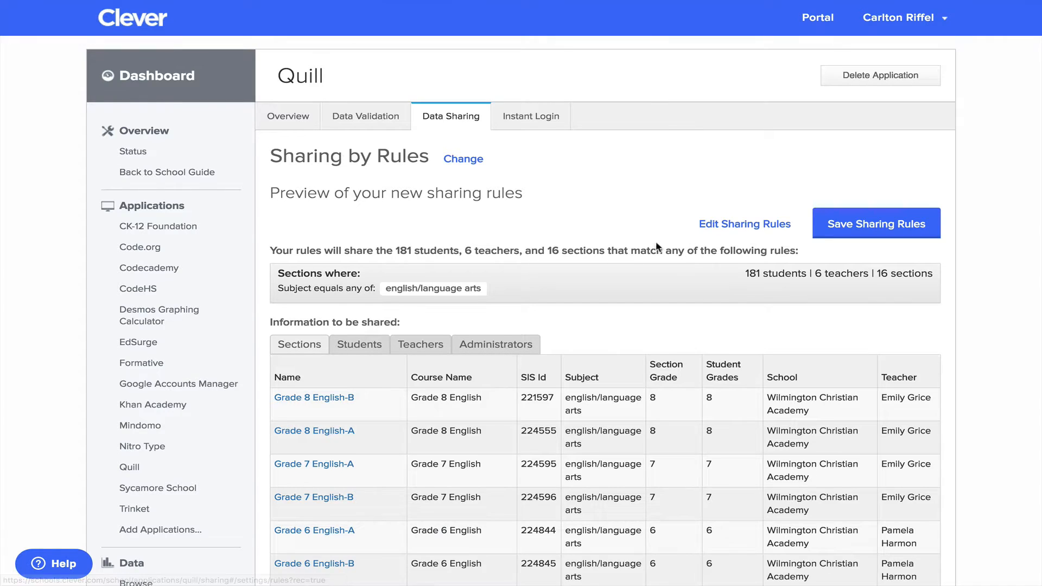
{"action": "scroll", "scroll_direction": "down", "scroll_amount": 3}
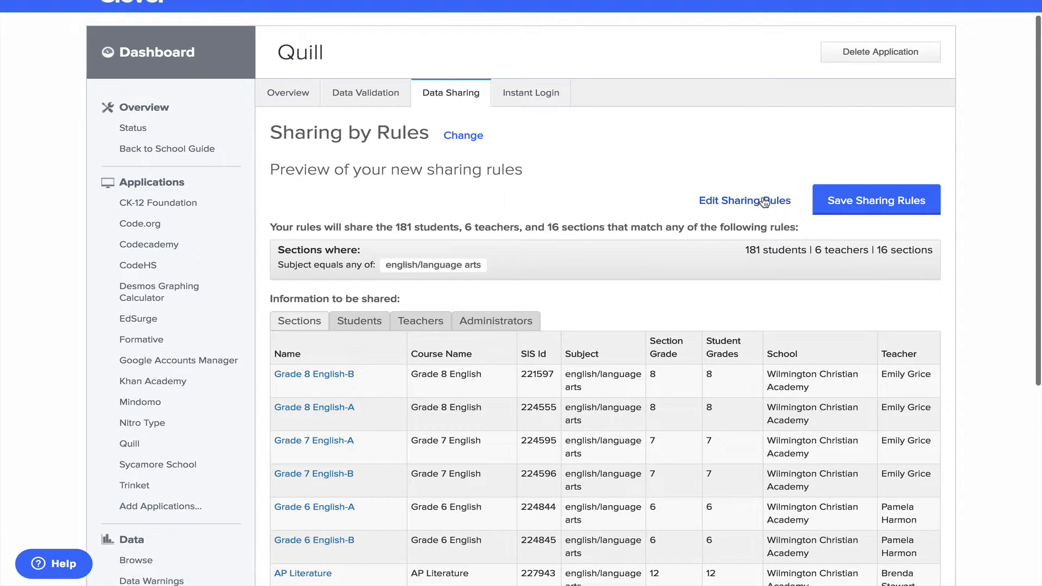
{"action": "left_click", "coordinate": [745, 201]}
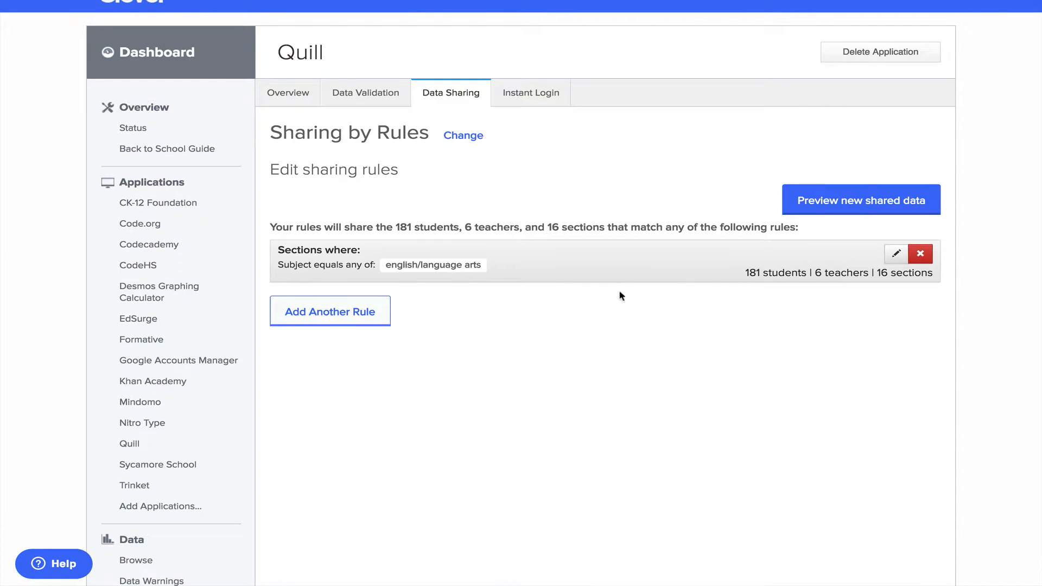
{"action": "mouse_move", "coordinate": [773, 250]}
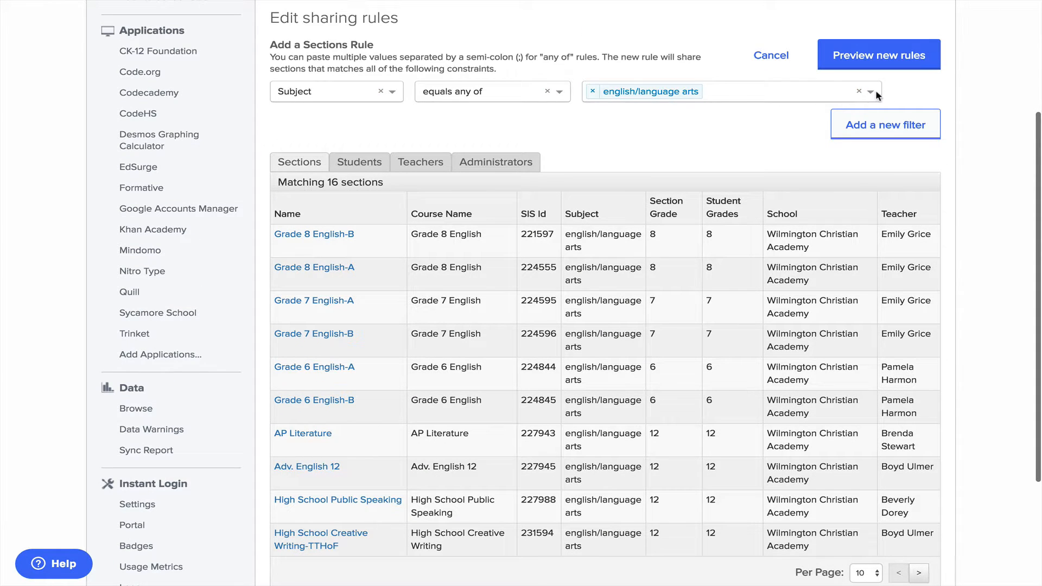
Inspect the English/language arts rule's subject values and conditions, then discard the edits
{"action": "left_click", "coordinate": [872, 91]}
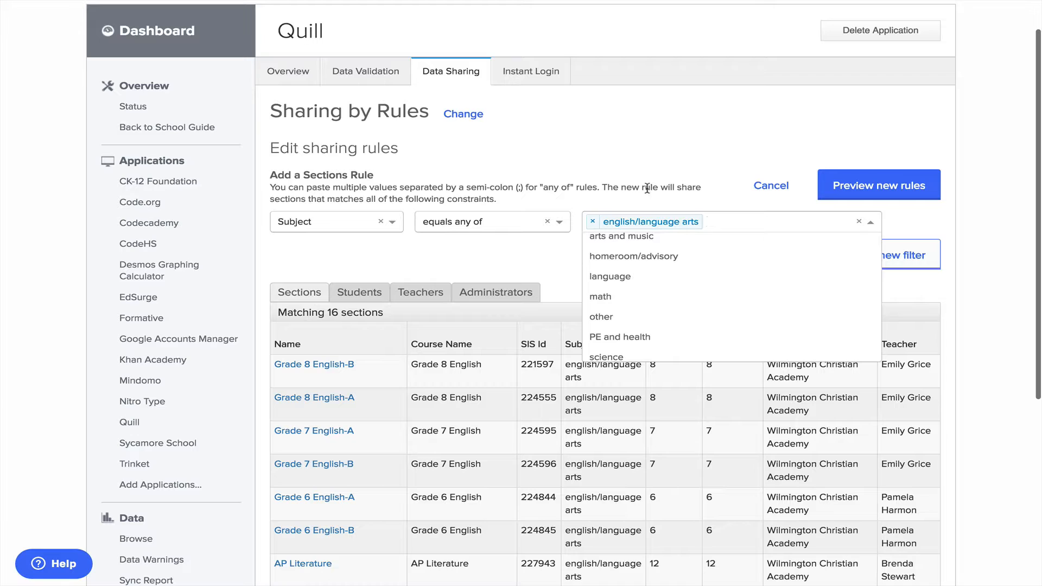
{"action": "mouse_move", "coordinate": [693, 162]}
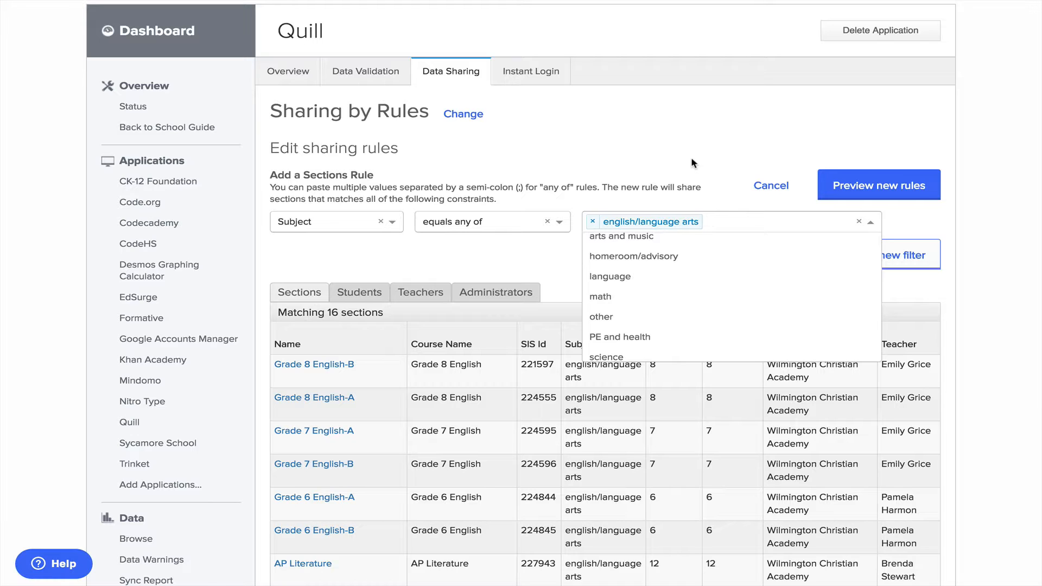
{"action": "mouse_move", "coordinate": [647, 155]}
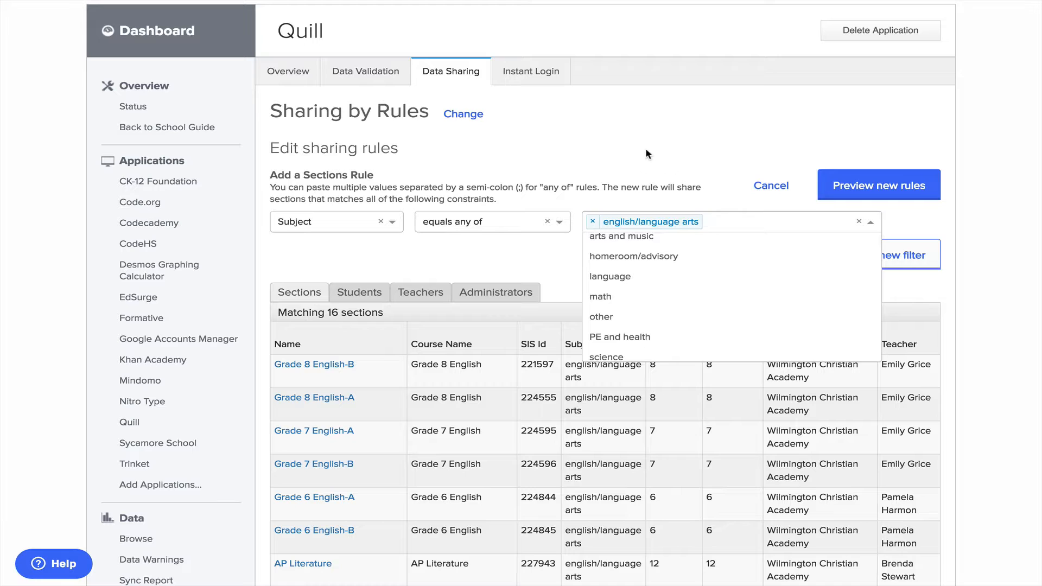
{"action": "left_click", "coordinate": [337, 221]}
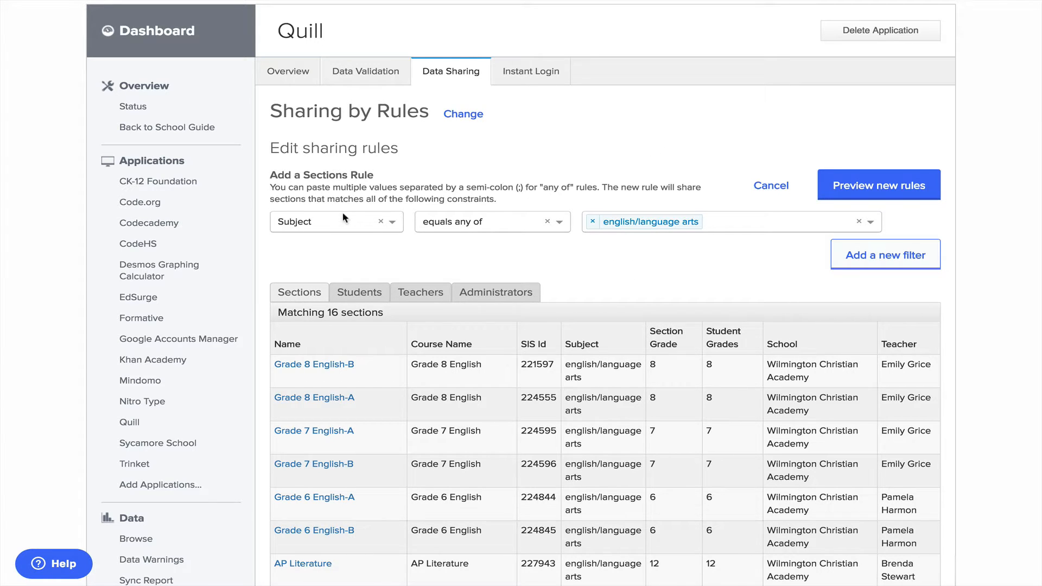
{"action": "mouse_move", "coordinate": [683, 267]}
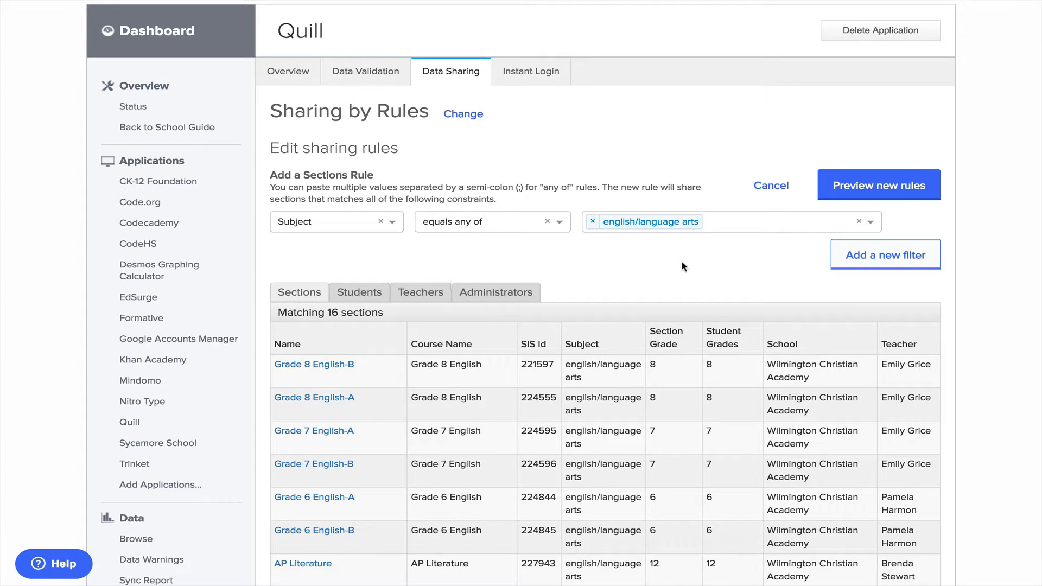
{"action": "left_click", "coordinate": [885, 255]}
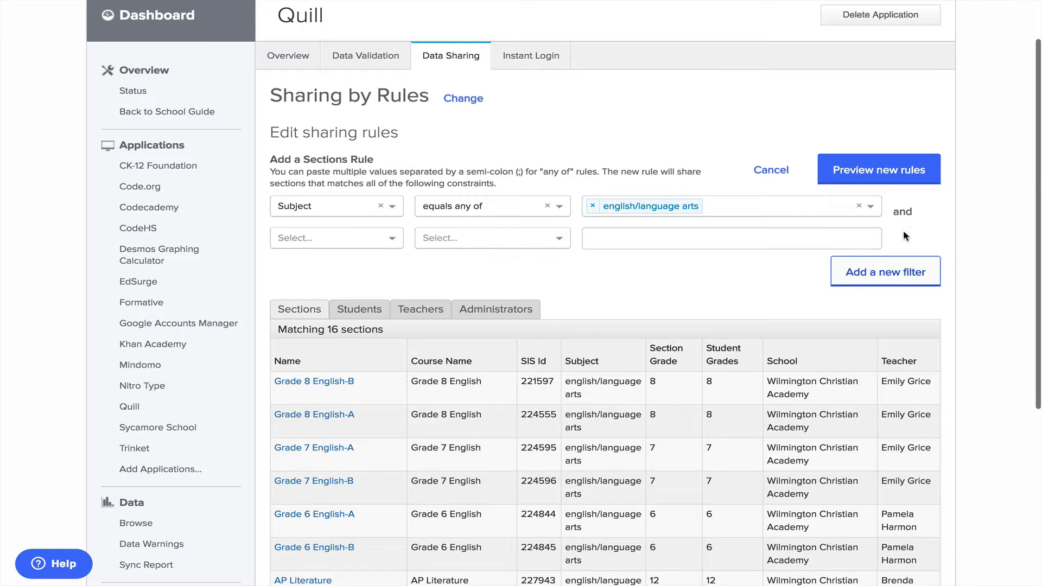
{"action": "mouse_move", "coordinate": [515, 223]}
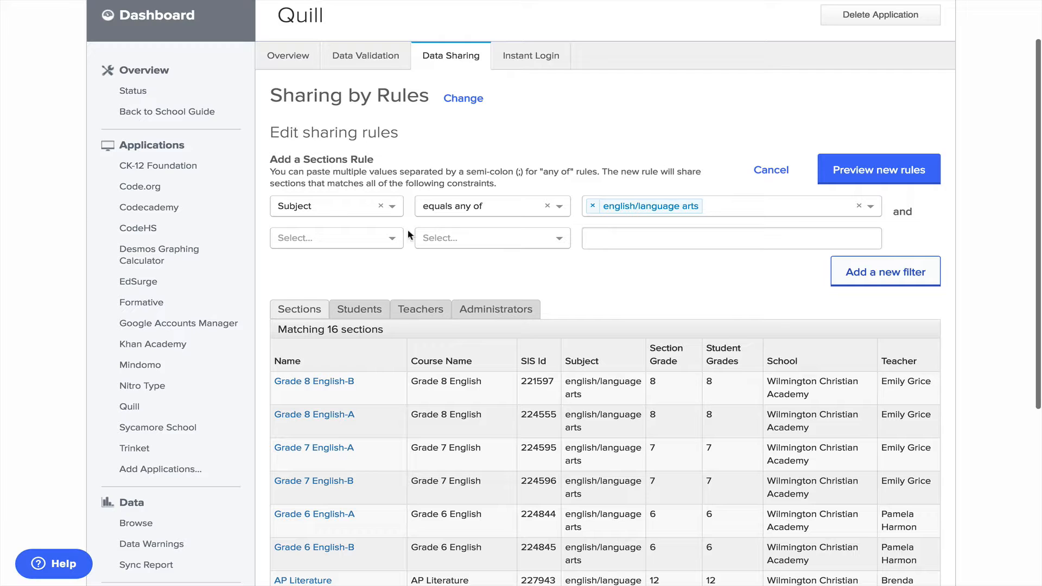
{"action": "mouse_move", "coordinate": [796, 198]}
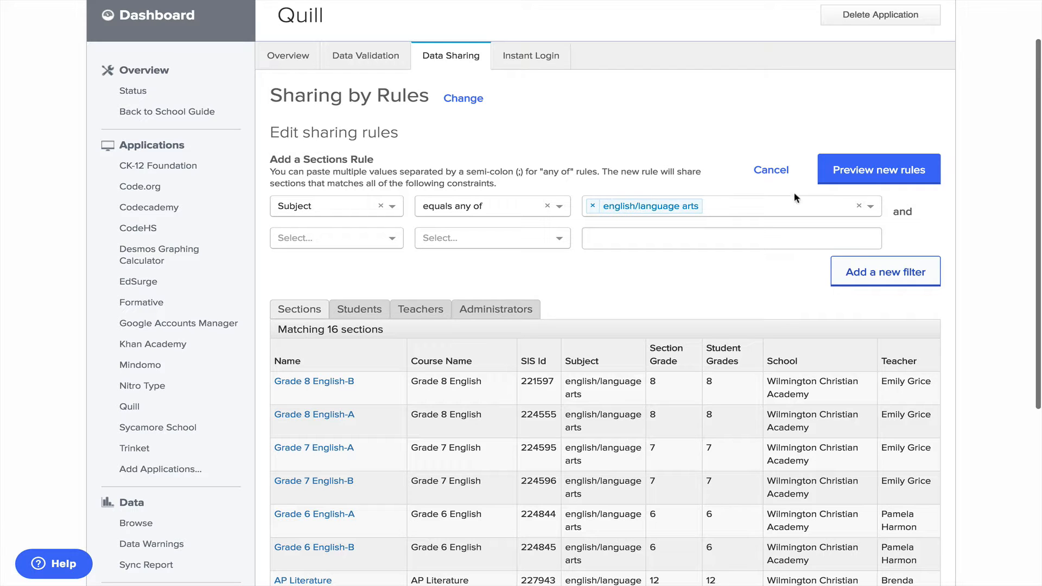
{"action": "left_click", "coordinate": [878, 169]}
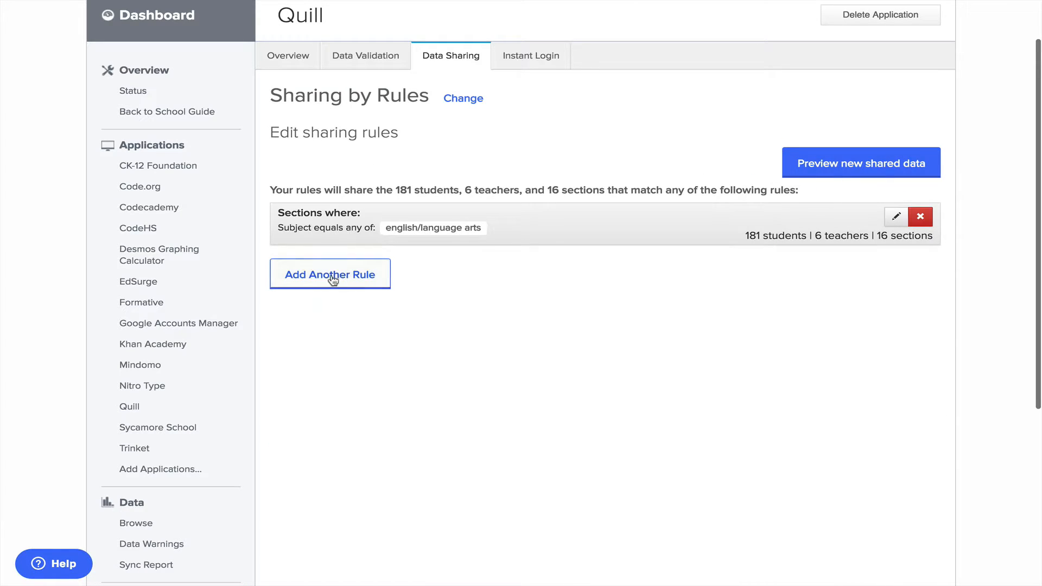
Add a Quill sharing rule for sections where Section Grade equals any of 7
{"action": "left_click", "coordinate": [330, 274]}
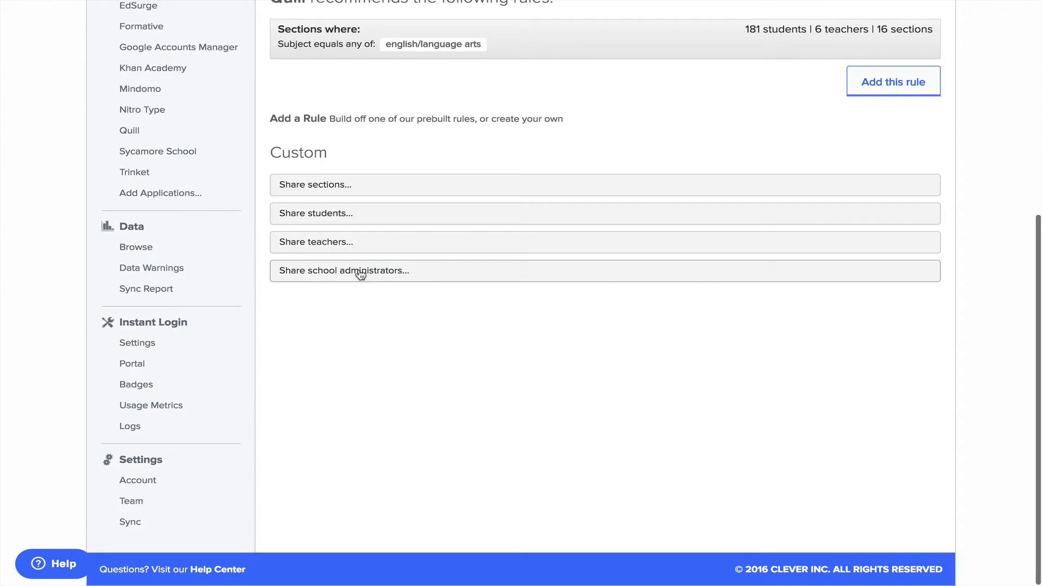
{"action": "mouse_move", "coordinate": [417, 103]}
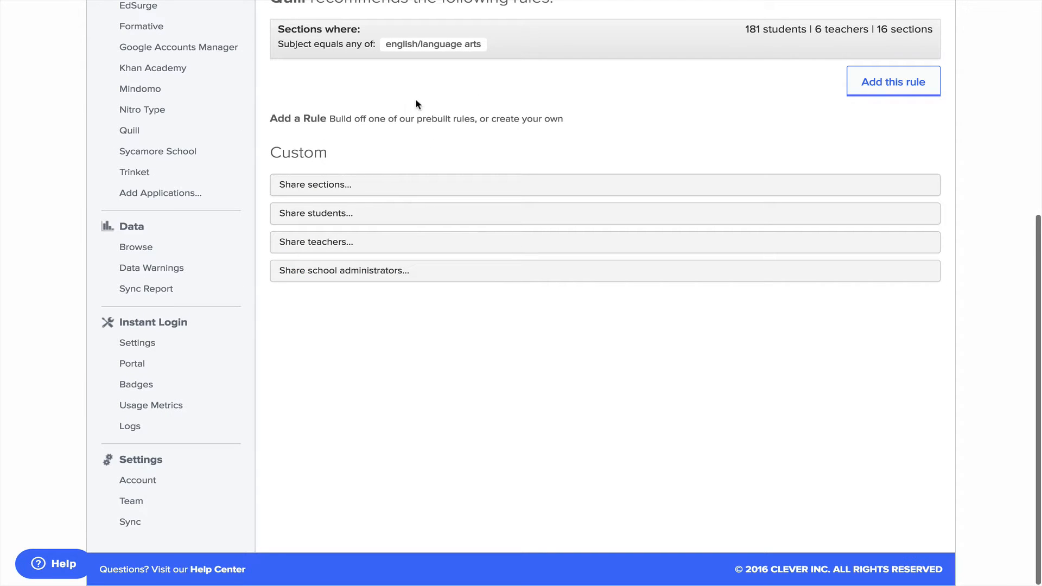
{"action": "mouse_move", "coordinate": [494, 127]}
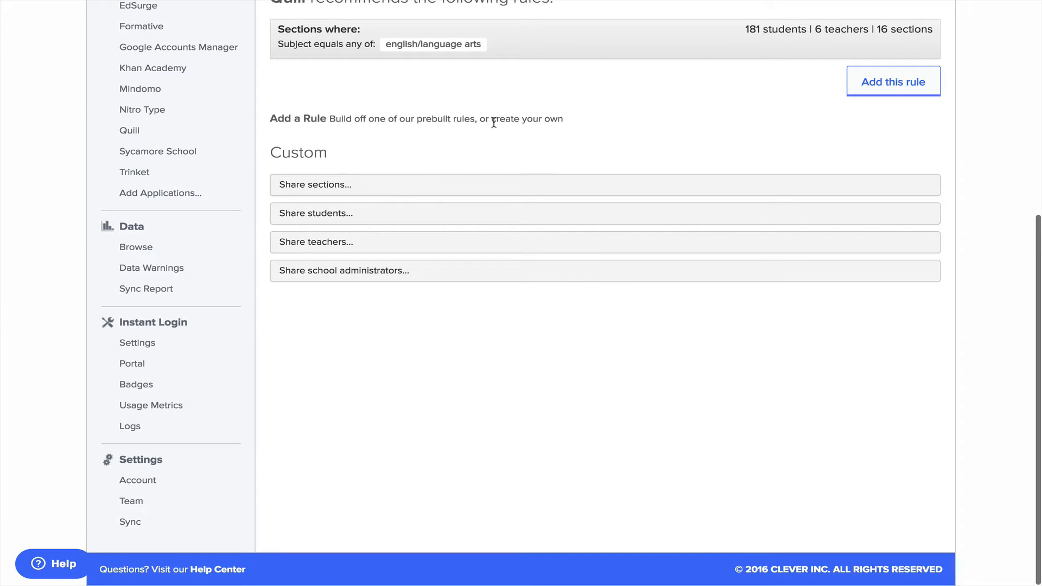
{"action": "mouse_move", "coordinate": [305, 203]}
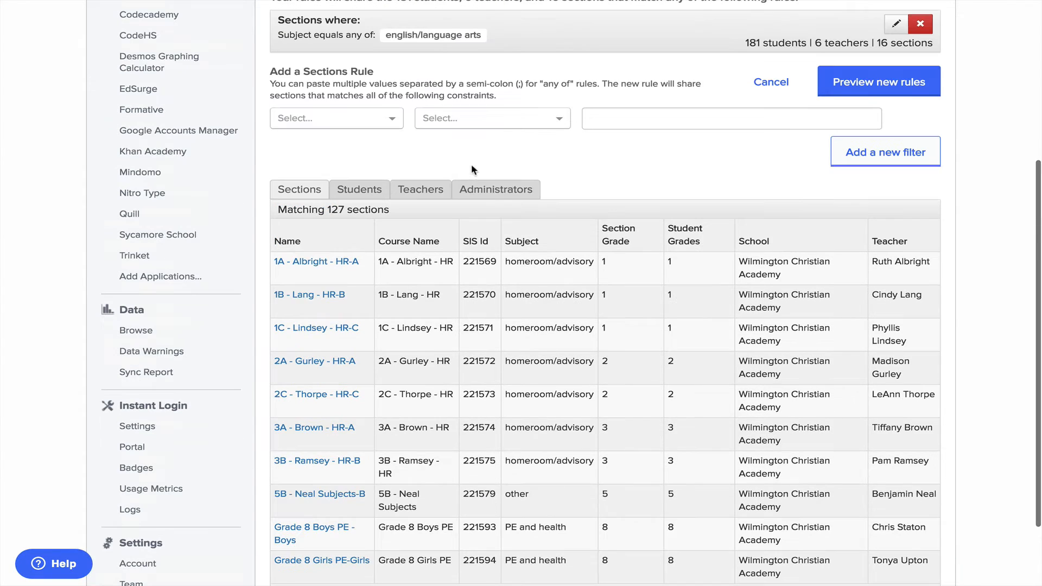
{"action": "left_click", "coordinate": [336, 119]}
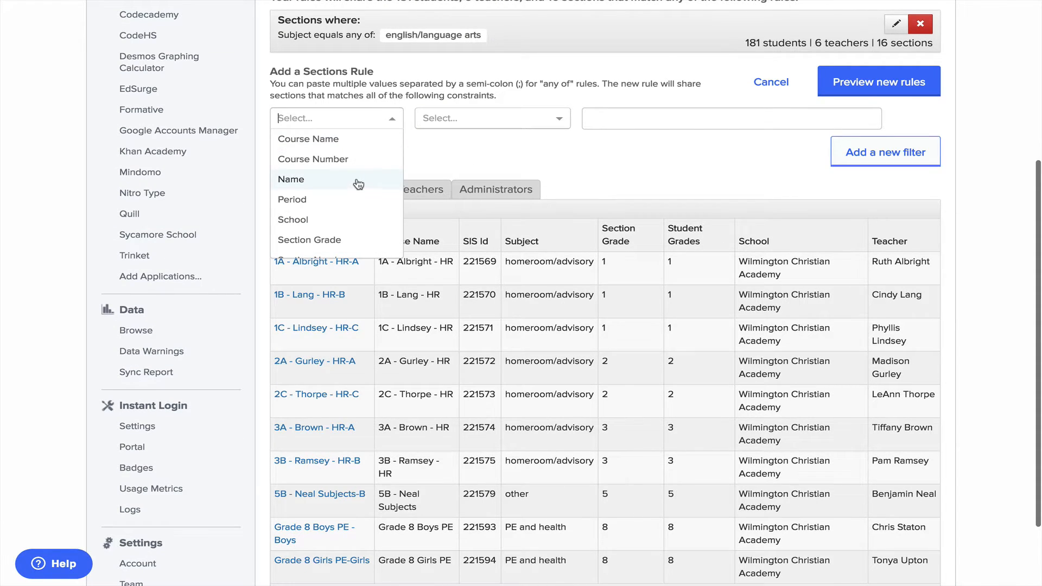
{"action": "mouse_move", "coordinate": [355, 199]}
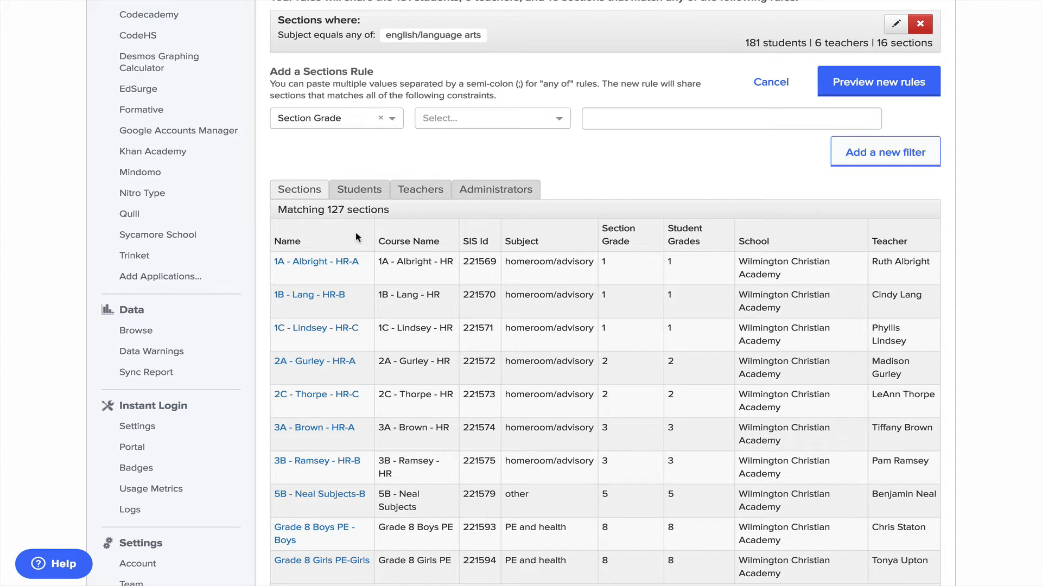
{"action": "left_click", "coordinate": [491, 118]}
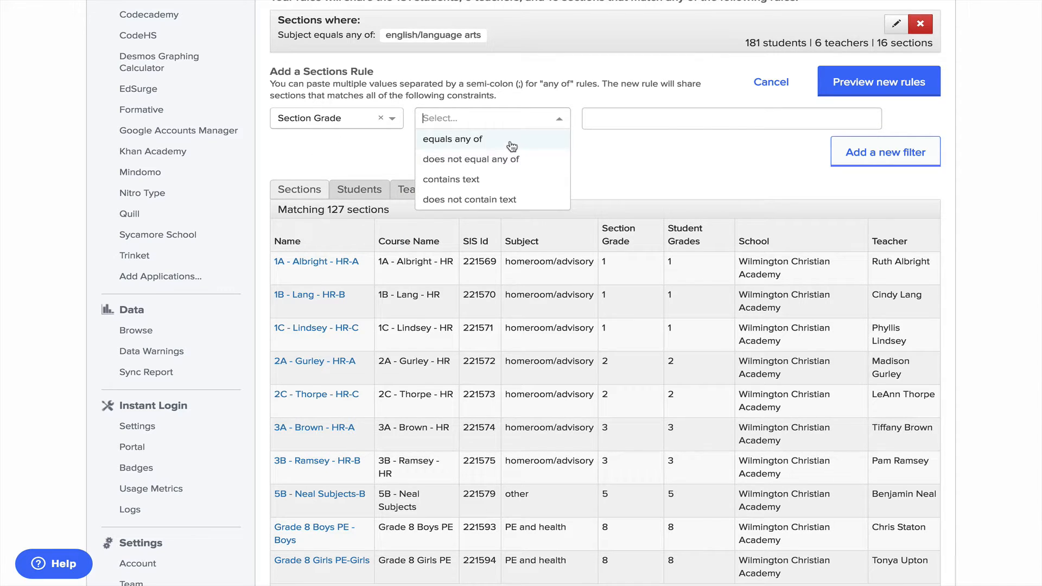
{"action": "left_click", "coordinate": [453, 139]}
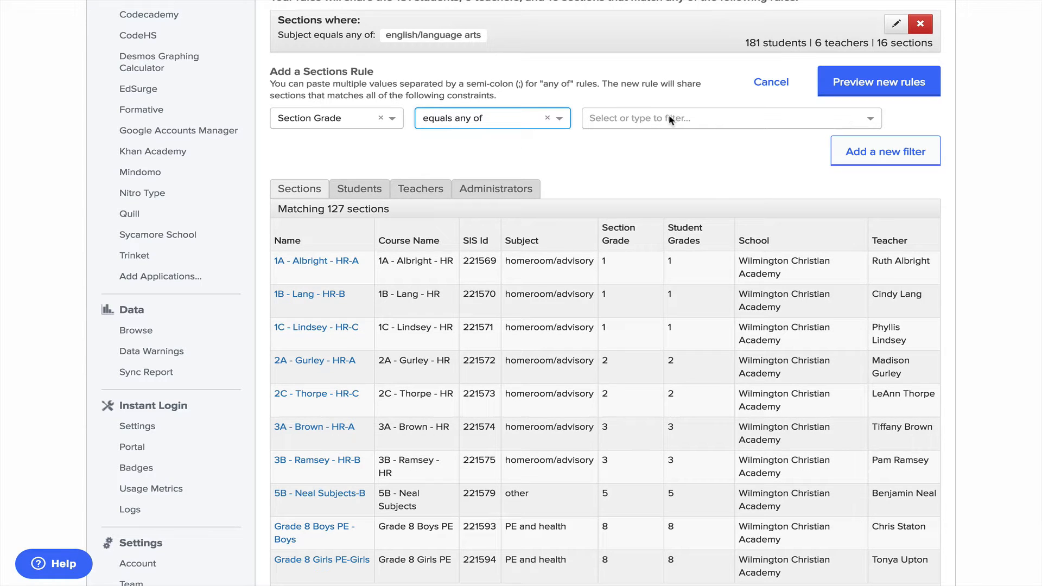
{"action": "left_click", "coordinate": [731, 119]}
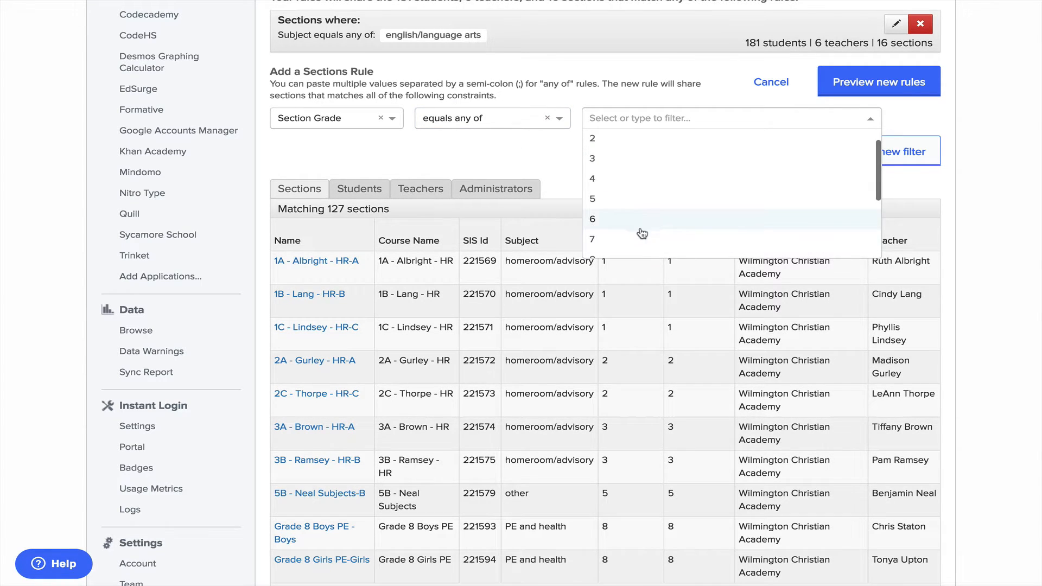
{"action": "left_click", "coordinate": [592, 239]}
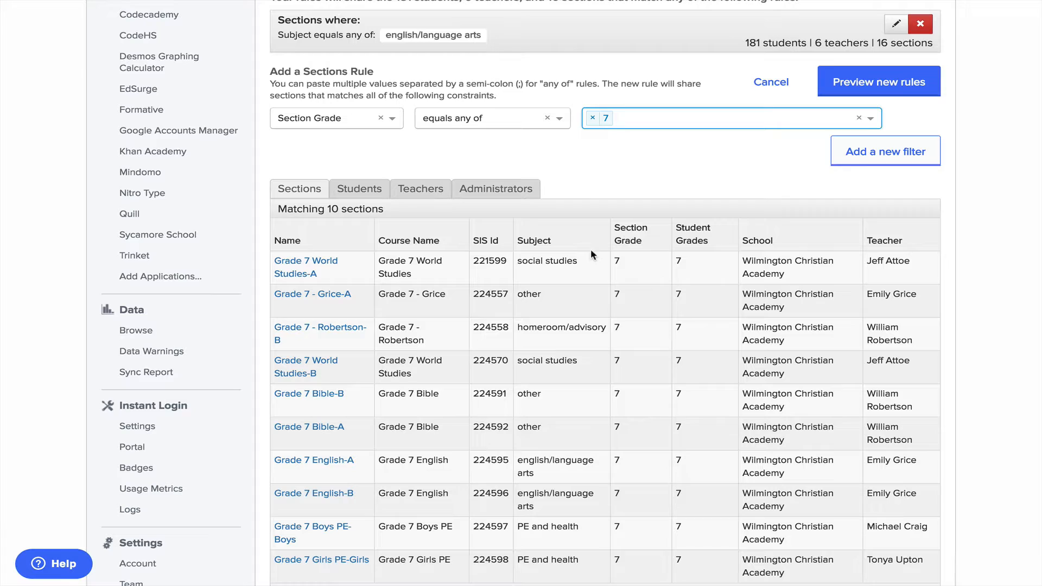
{"action": "scroll", "scroll_direction": "down", "scroll_amount": 3}
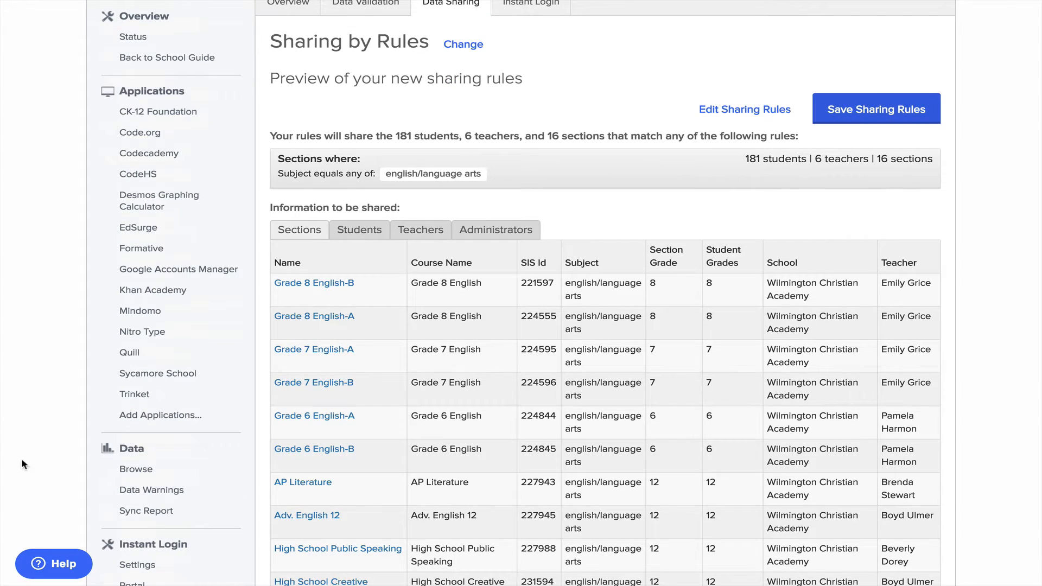
{"action": "mouse_move", "coordinate": [163, 418]}
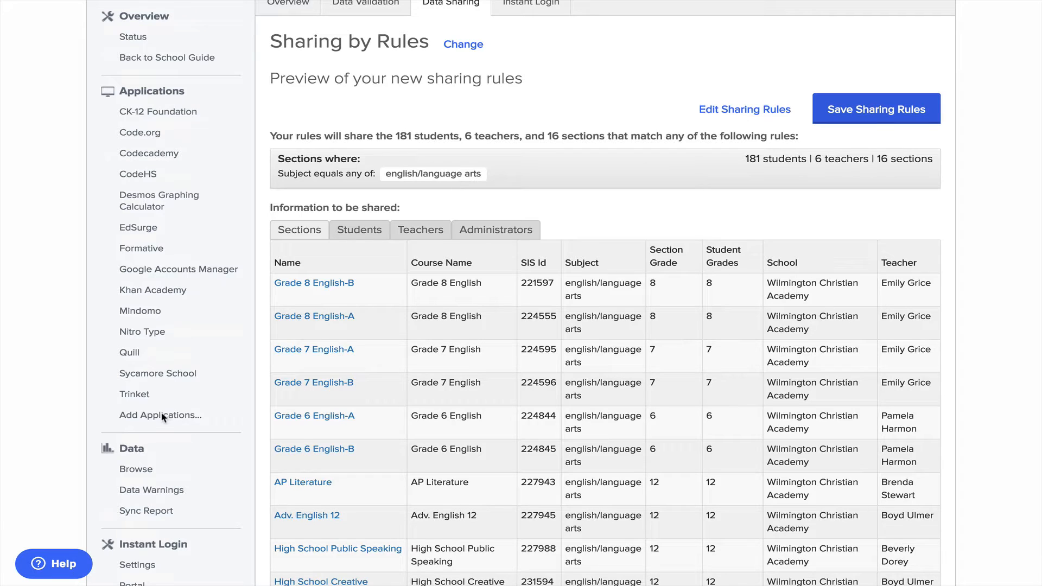
Save Quill's sharing rules, sharing 181 students, 6 teachers and 16 English sections
{"action": "left_click", "coordinate": [876, 108]}
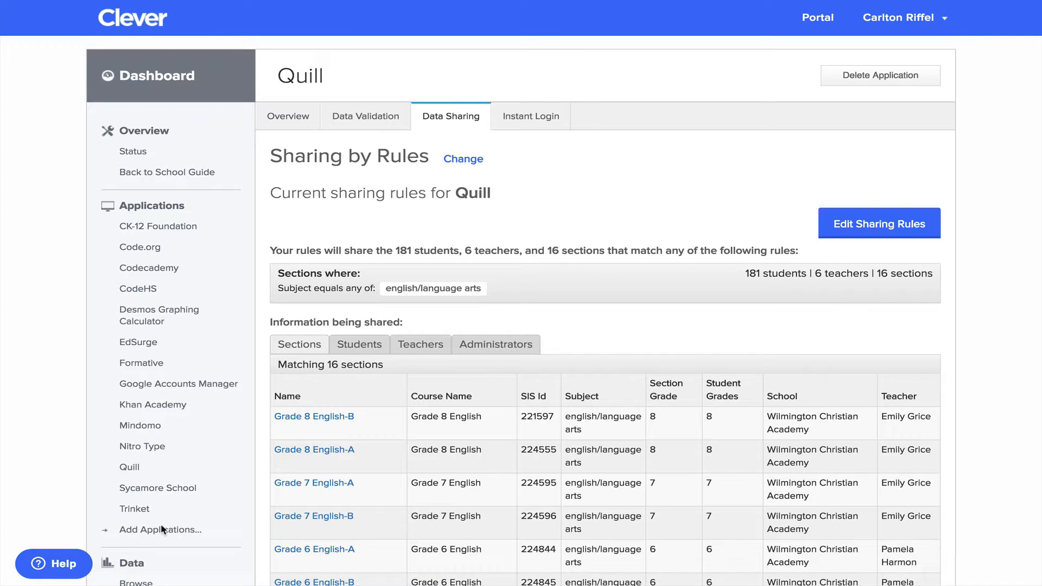
Filter Add Applications to Free and scroll through apps like Code Pack and Typing.com
{"action": "left_click", "coordinate": [160, 529]}
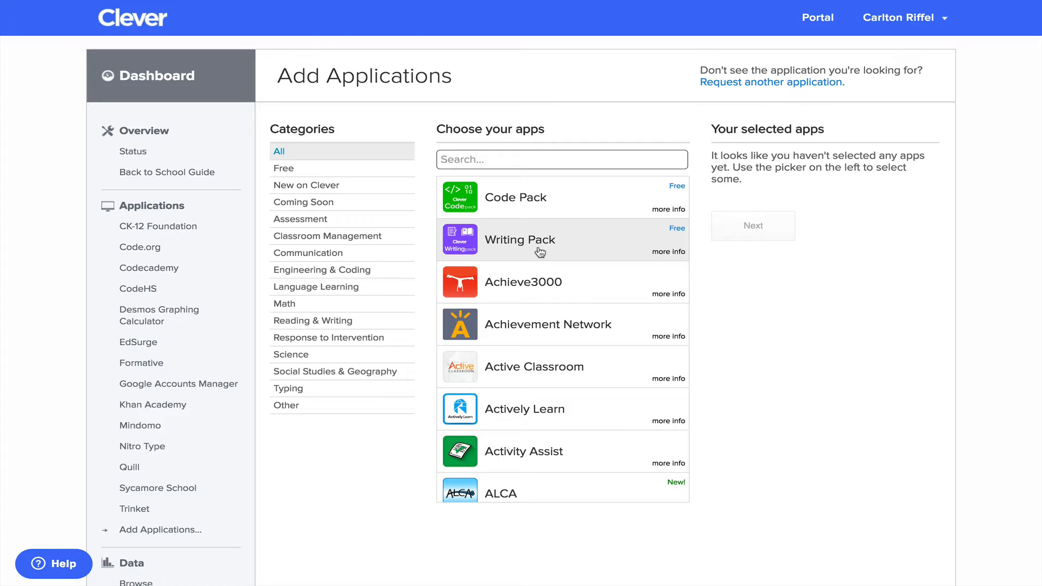
{"action": "mouse_move", "coordinate": [454, 233]}
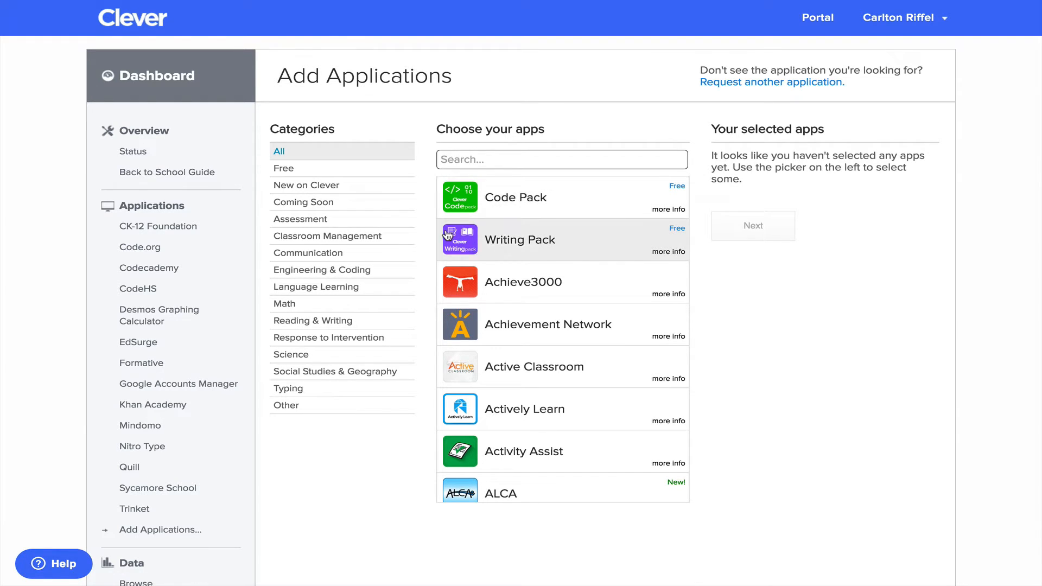
{"action": "left_click", "coordinate": [284, 168]}
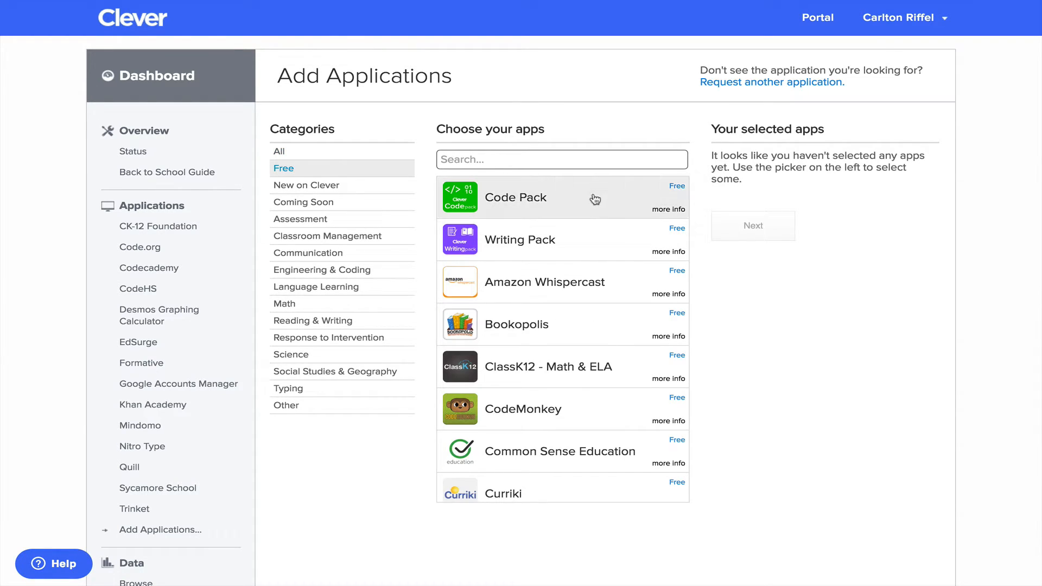
{"action": "mouse_move", "coordinate": [669, 194]}
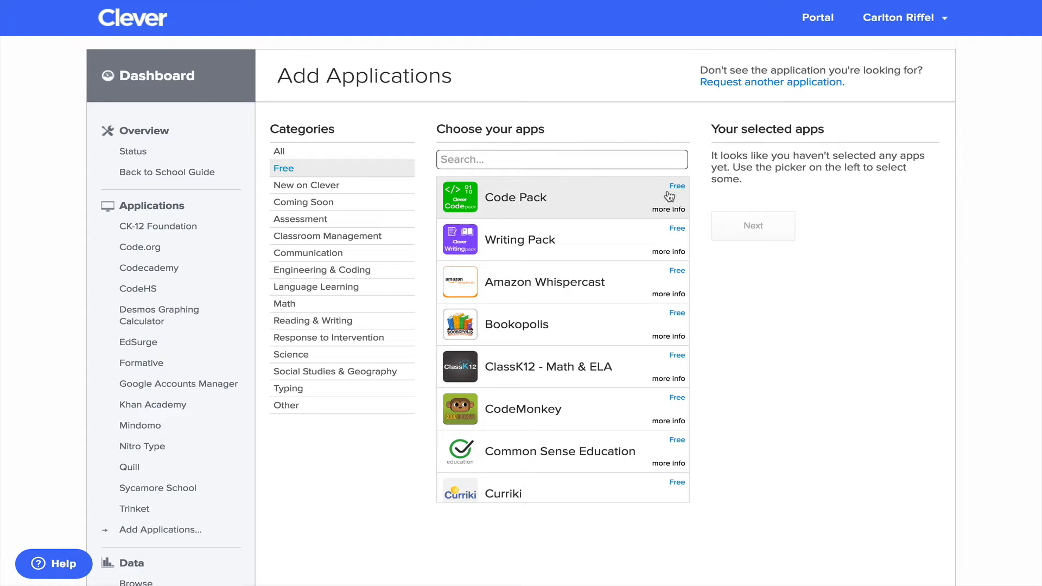
{"action": "scroll", "scroll_direction": "down", "scroll_amount": 3}
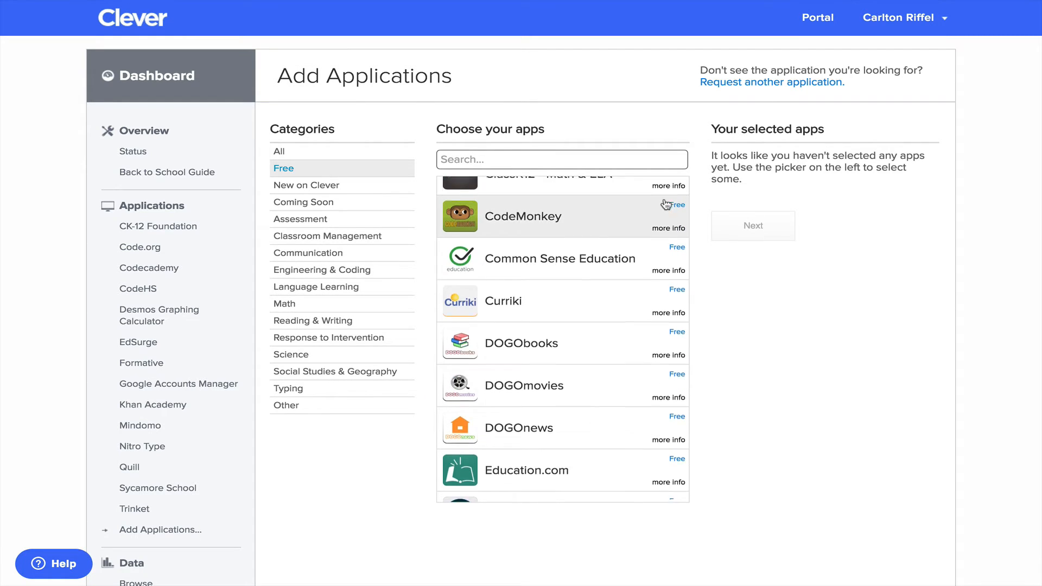
{"action": "scroll", "scroll_direction": "down", "scroll_amount": 3}
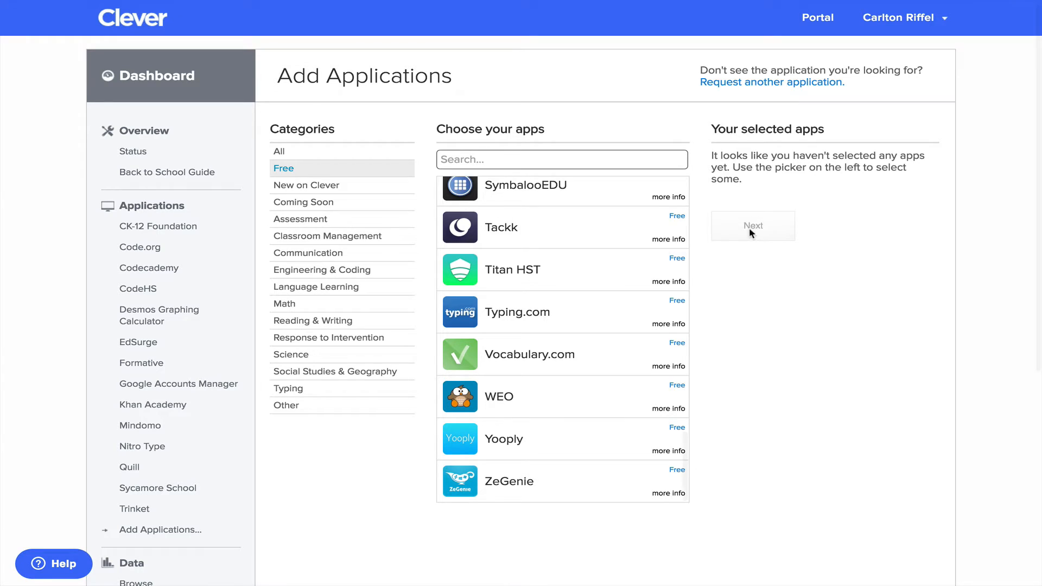
{"action": "mouse_move", "coordinate": [834, 227]}
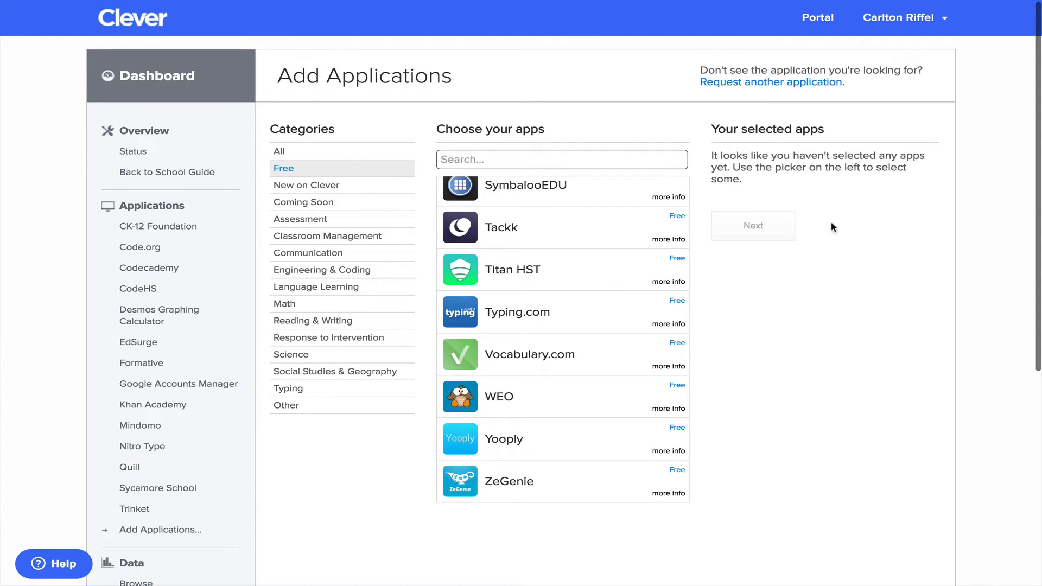
{"action": "mouse_move", "coordinate": [348, 350]}
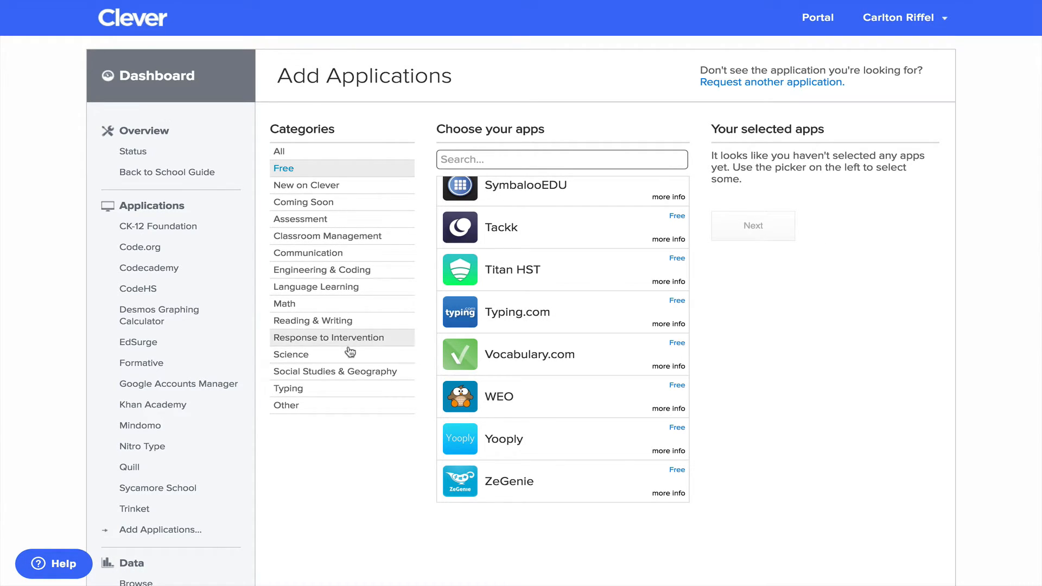
{"action": "scroll", "scroll_direction": "down", "scroll_amount": 3}
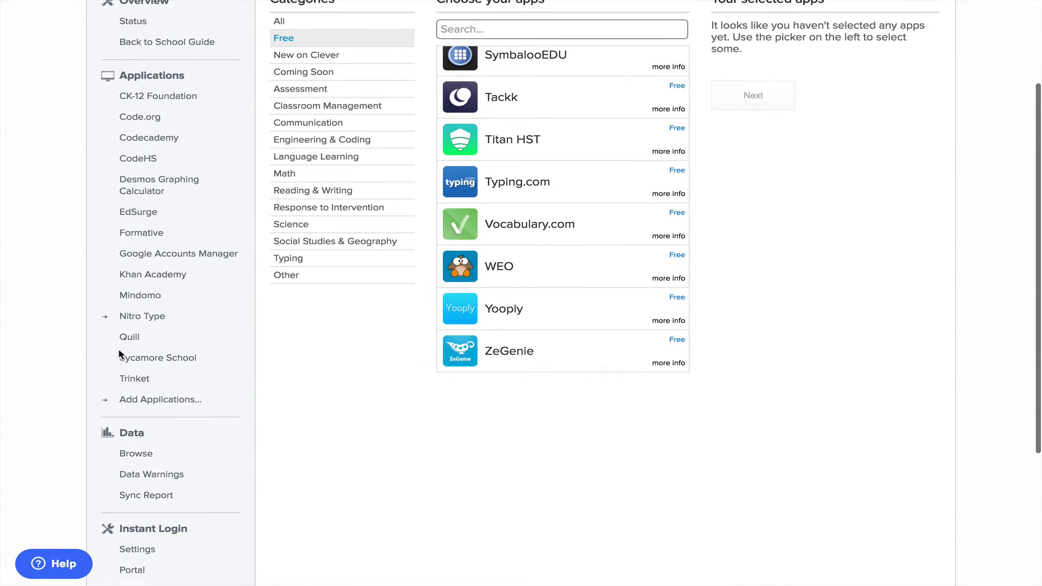
{"action": "mouse_move", "coordinate": [145, 456]}
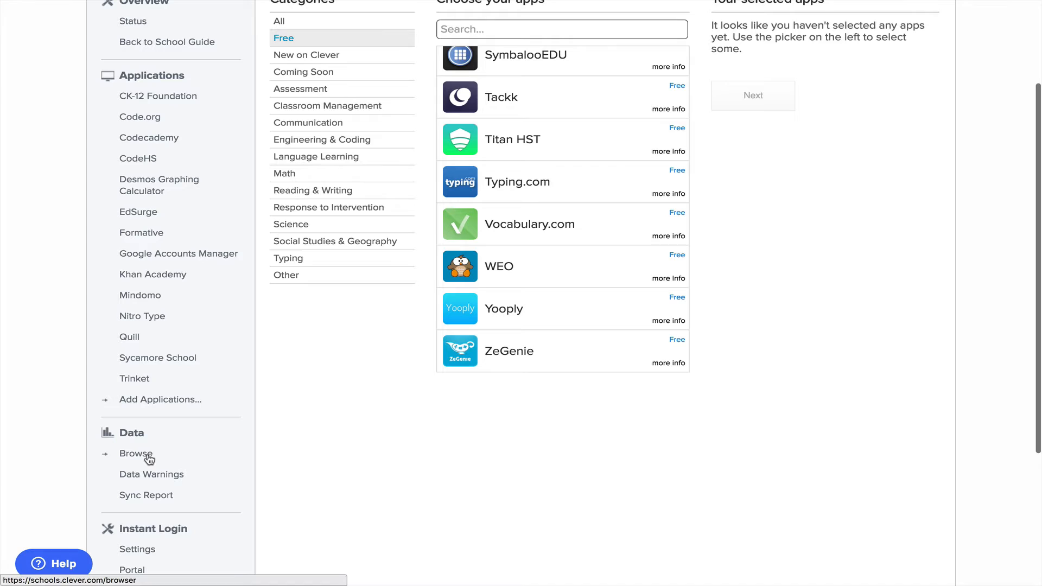
{"action": "mouse_move", "coordinate": [159, 477]}
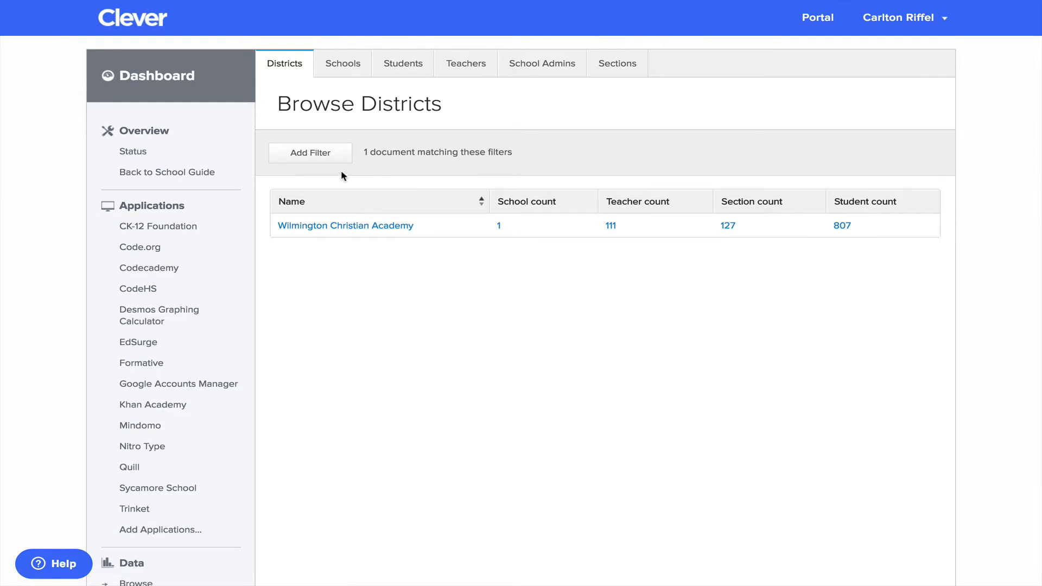
{"action": "mouse_move", "coordinate": [311, 231]}
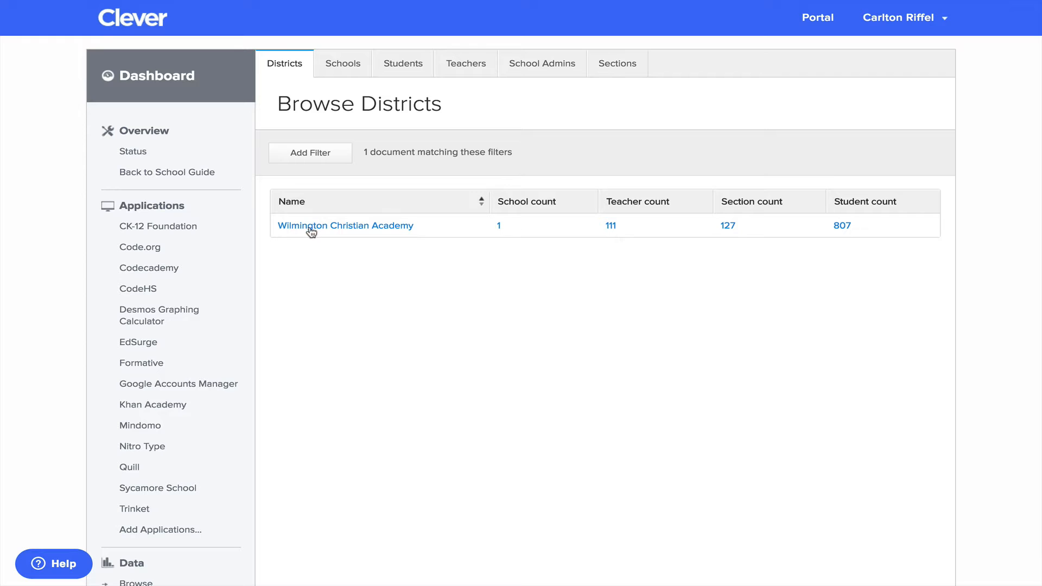
{"action": "mouse_move", "coordinate": [508, 224]}
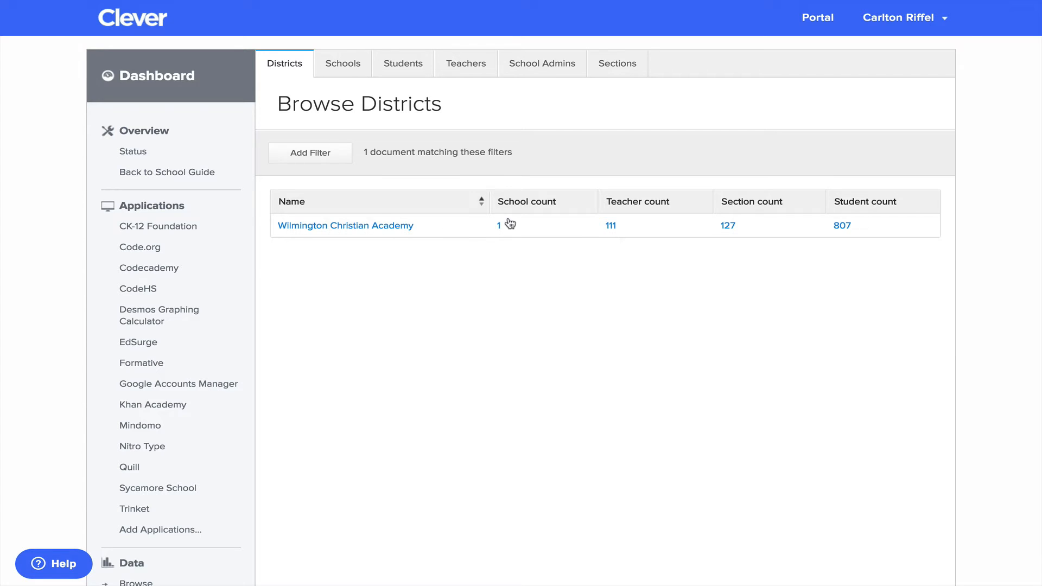
Open Data > Browse to see Wilmington Christian Academy's 111 teachers, 127 sections and 807 students
{"action": "scroll", "scroll_direction": "down", "scroll_amount": 3}
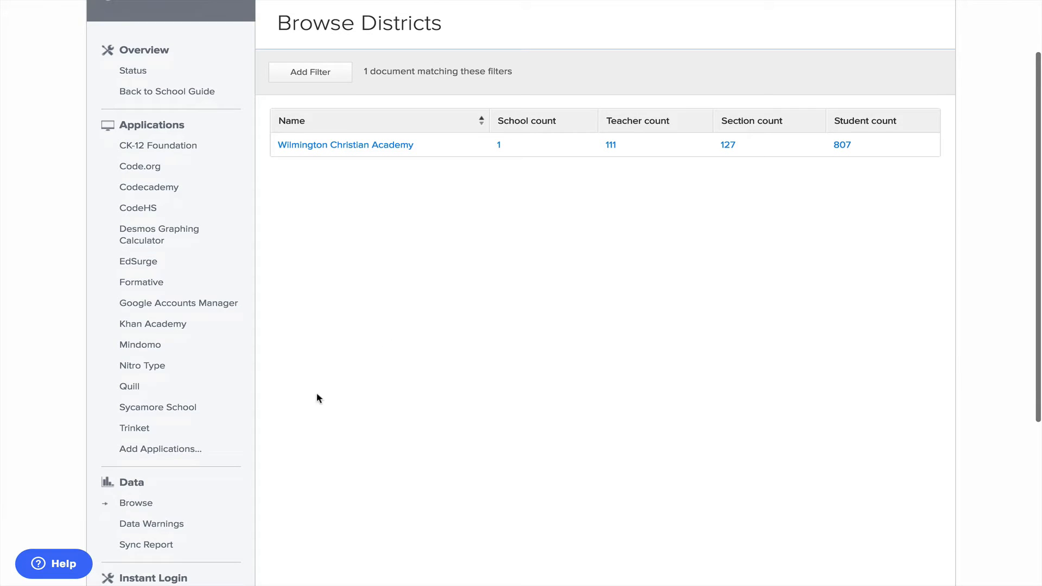
{"action": "scroll", "scroll_direction": "down", "scroll_amount": 3}
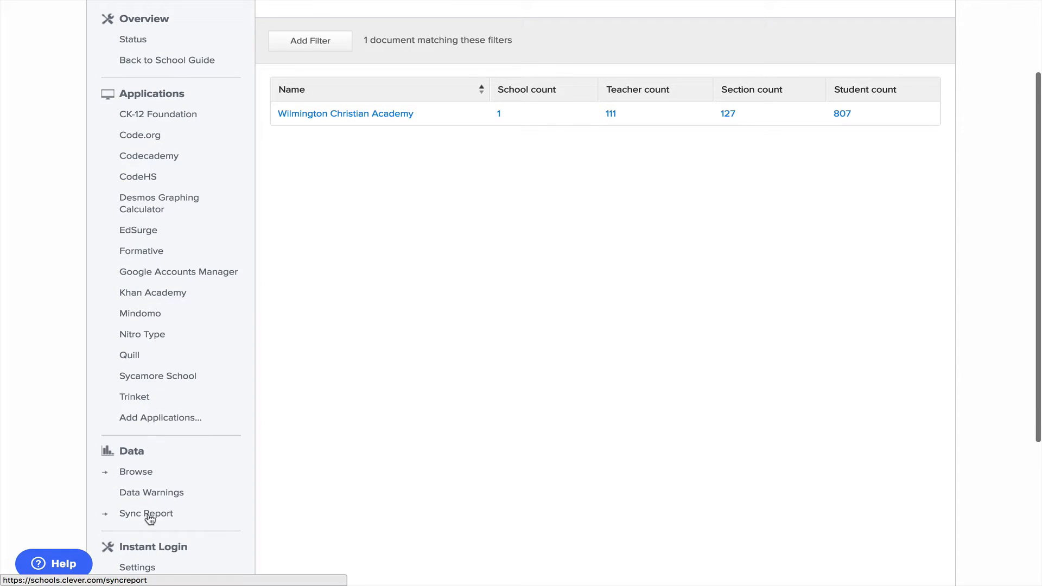
{"action": "mouse_move", "coordinate": [467, 300]}
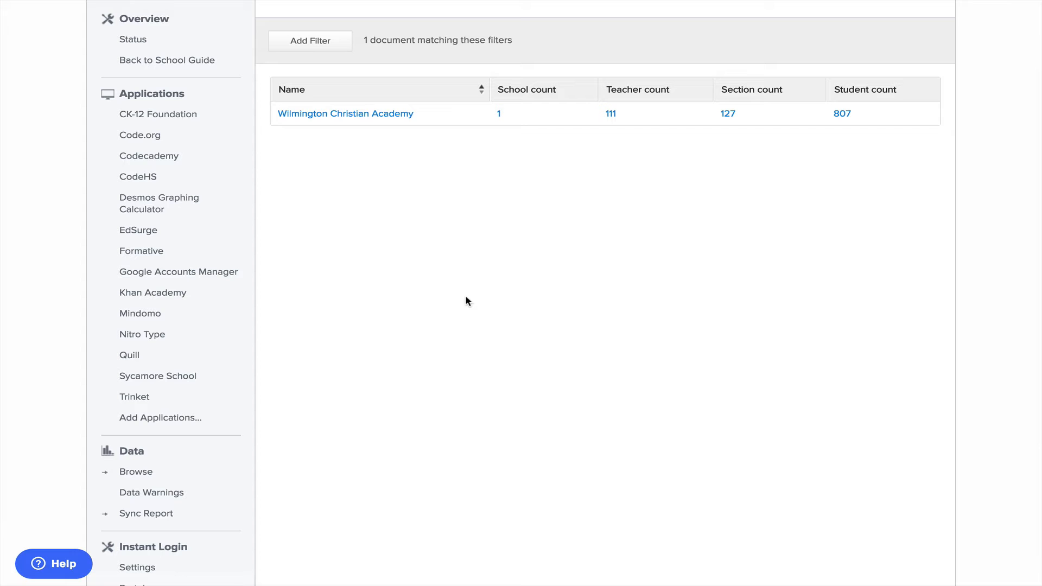
Scroll through the latest Sync Report: 44 sections created, 326 invalid, students 804 to 807
{"action": "left_click", "coordinate": [146, 513]}
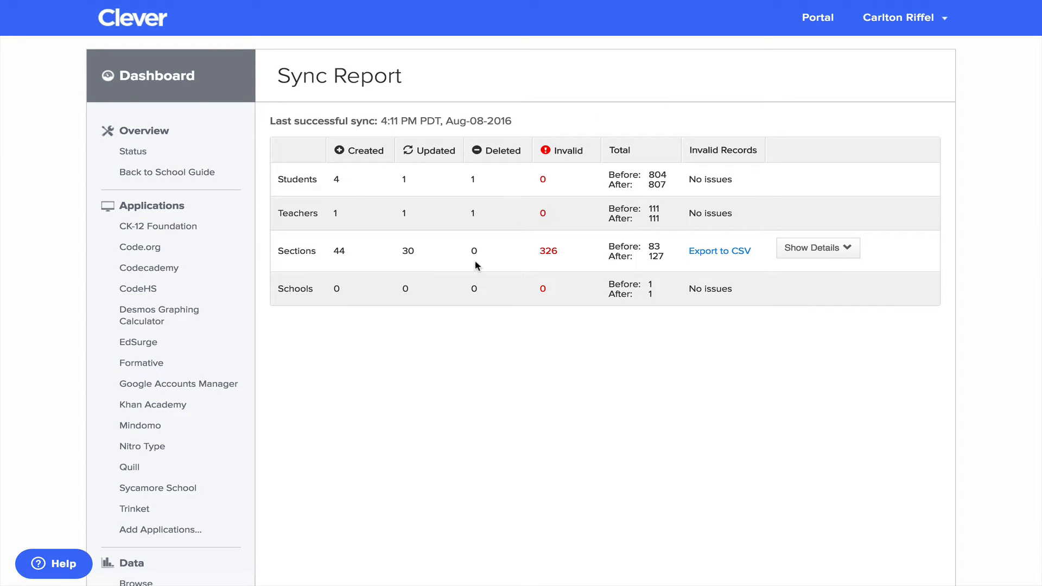
{"action": "mouse_move", "coordinate": [479, 262]}
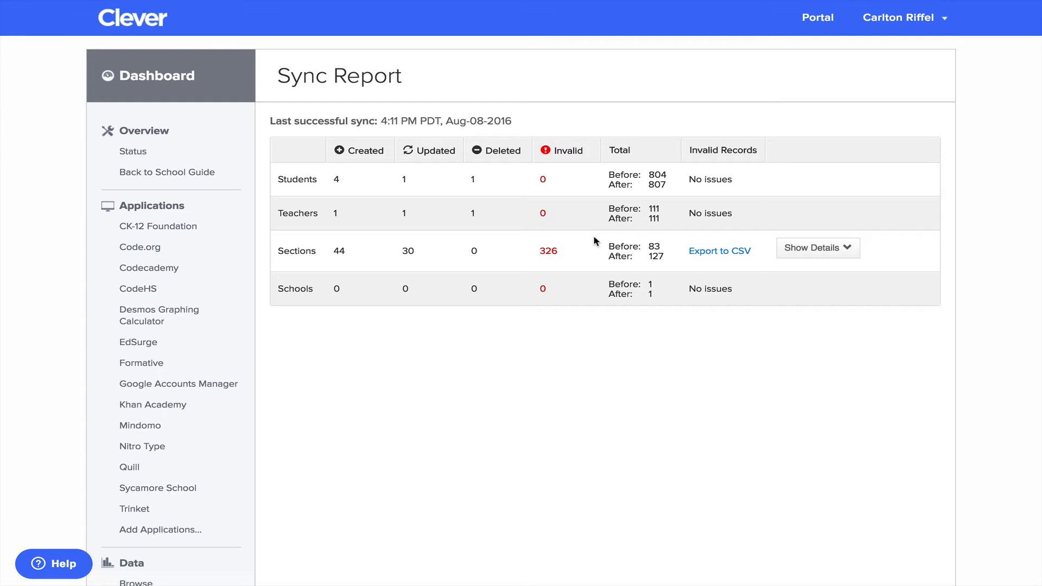
{"action": "scroll", "scroll_direction": "down", "scroll_amount": 3}
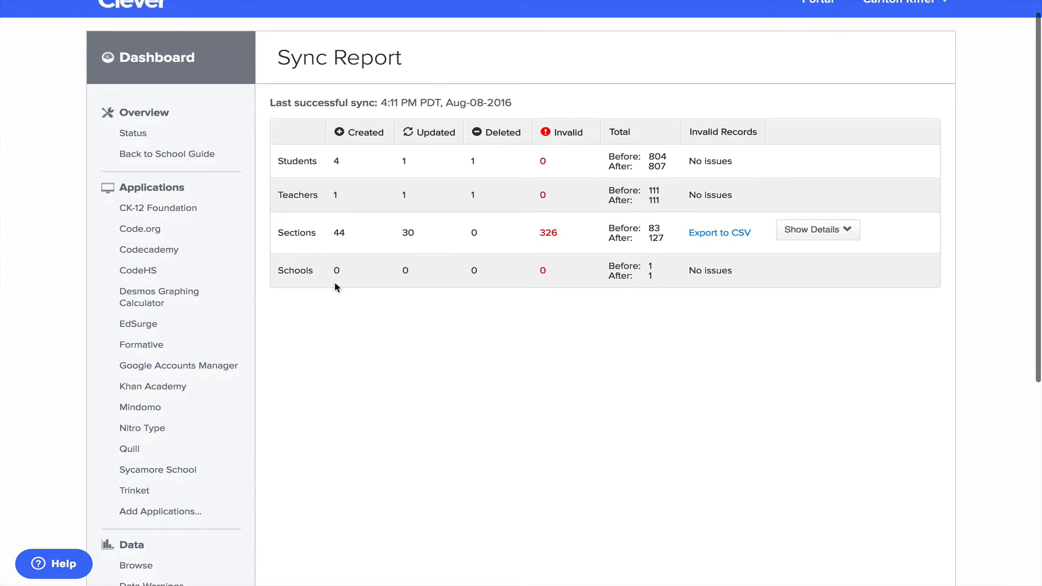
{"action": "scroll", "scroll_direction": "down", "scroll_amount": 3}
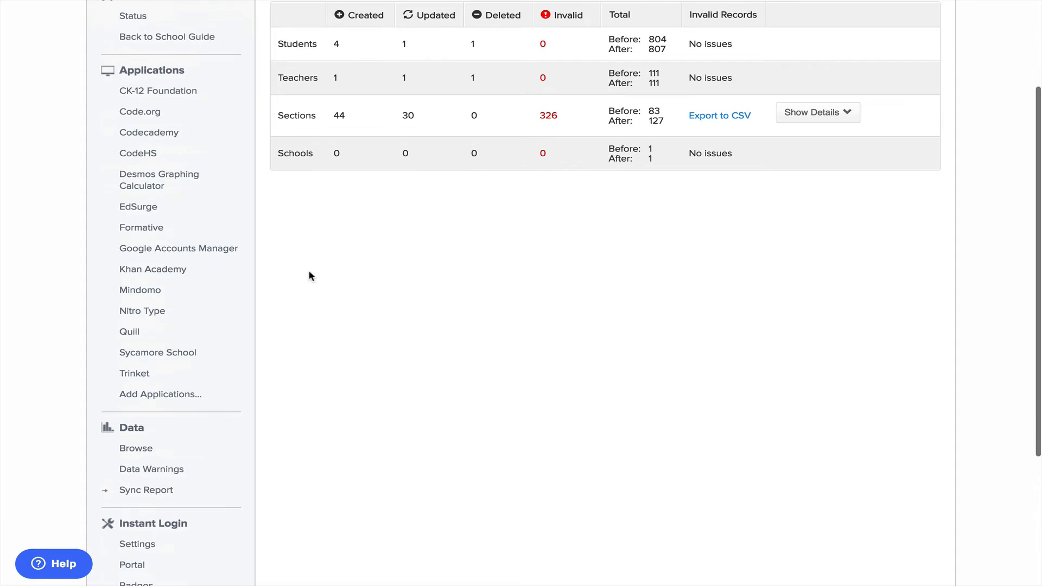
{"action": "scroll", "scroll_direction": "down", "scroll_amount": 3}
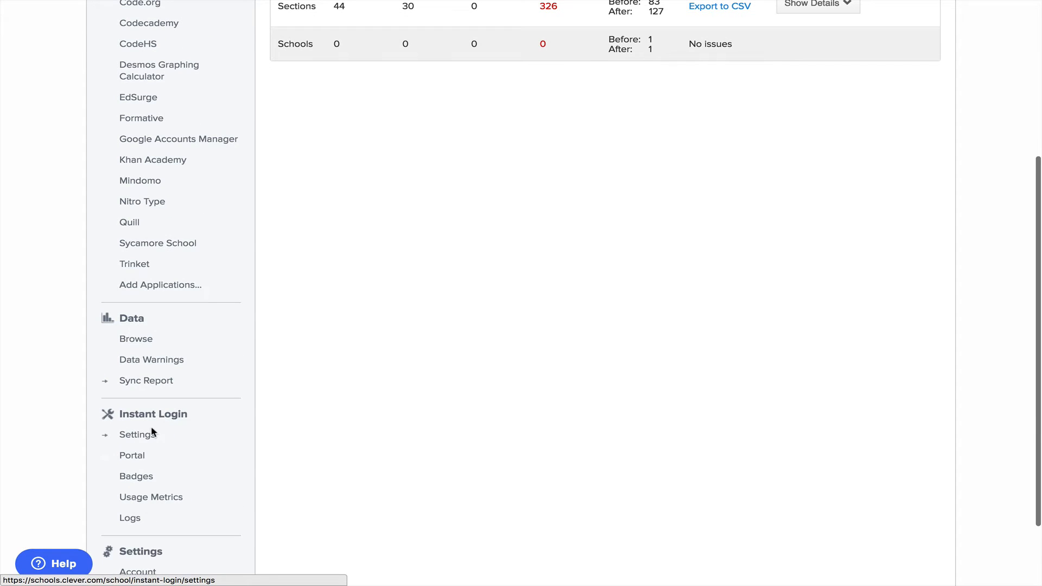
{"action": "mouse_move", "coordinate": [140, 438]}
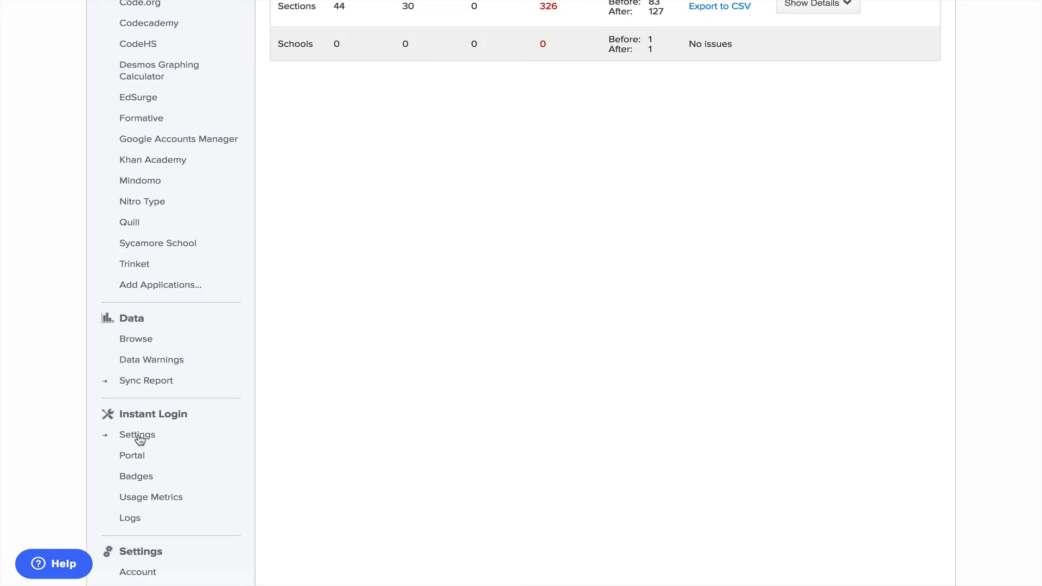
{"action": "mouse_move", "coordinate": [181, 438]}
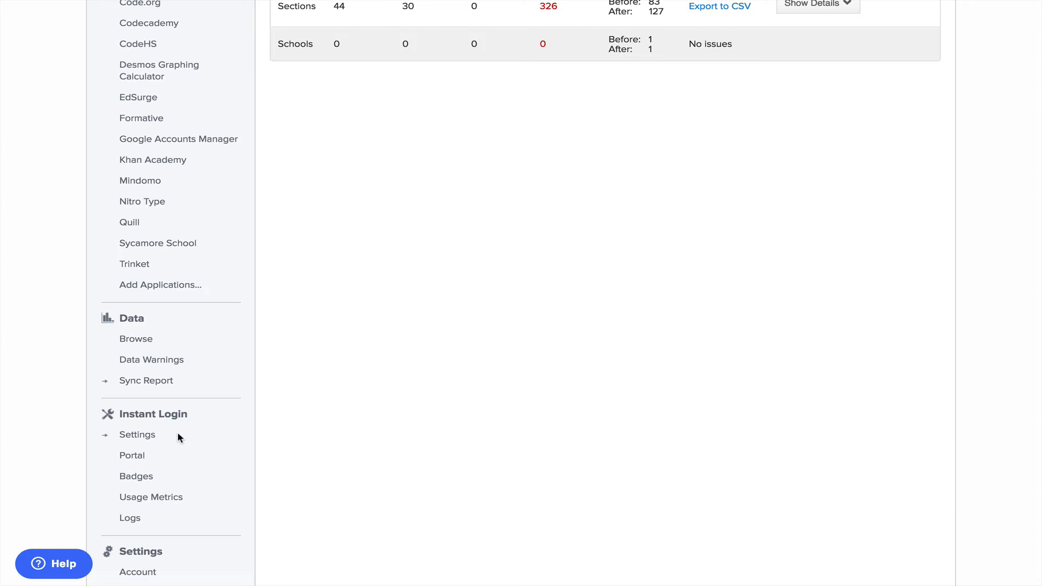
Scroll through the Instant Login Settings page, including the Google Apps sign-in identity system
{"action": "left_click", "coordinate": [137, 434]}
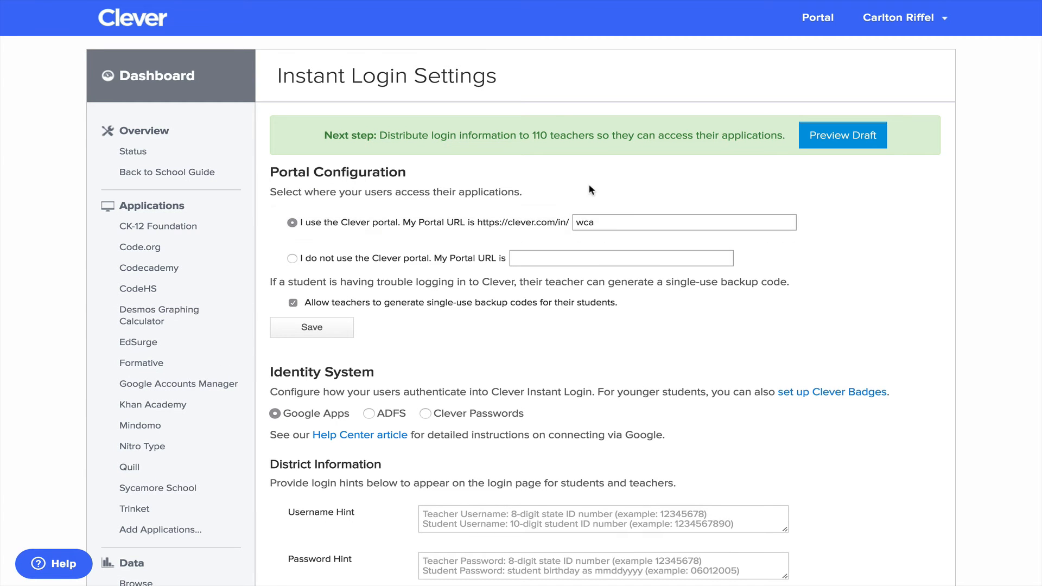
{"action": "scroll", "scroll_direction": "down", "scroll_amount": 3}
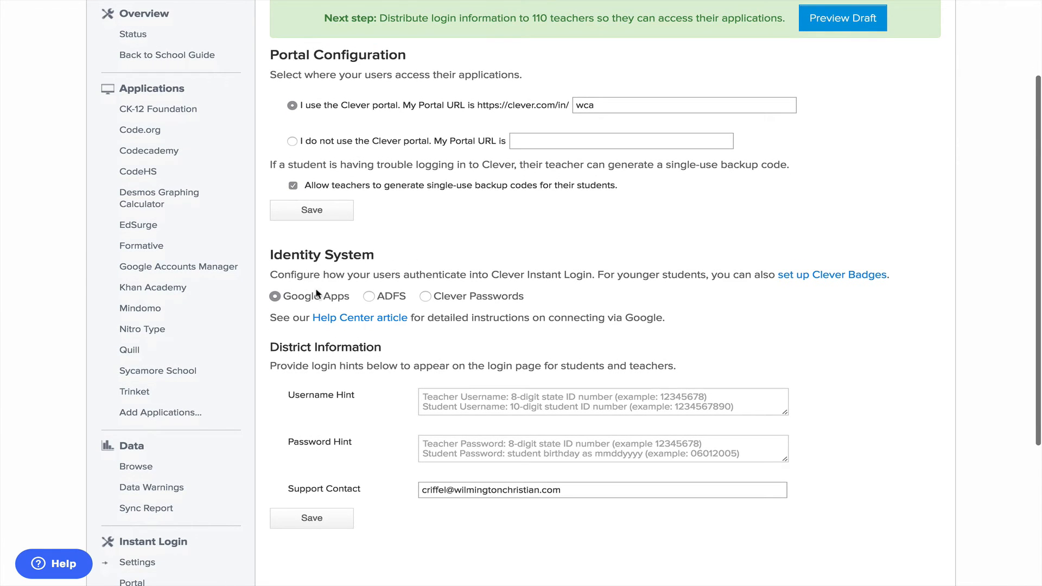
{"action": "mouse_move", "coordinate": [294, 277]}
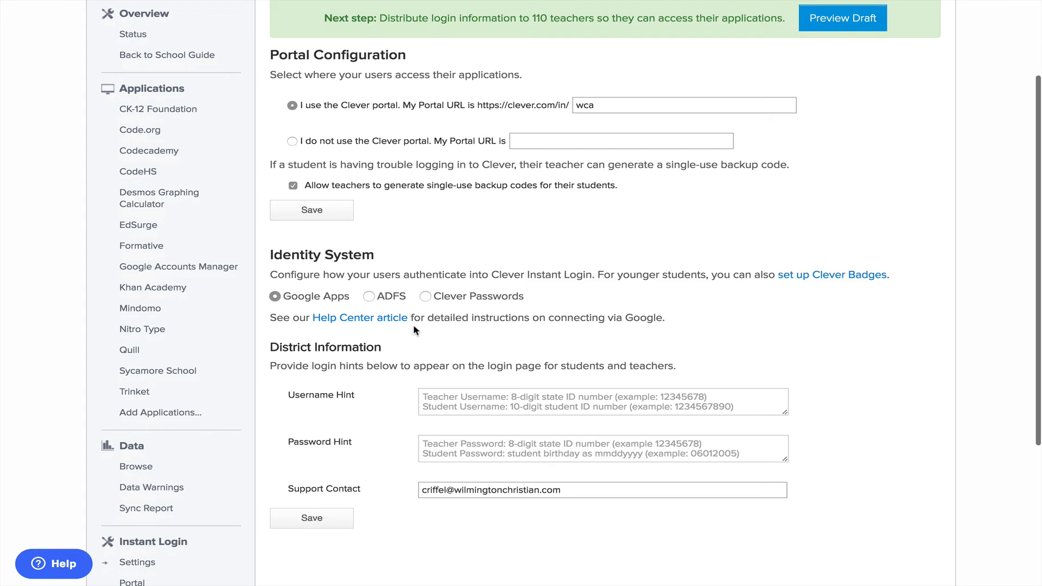
{"action": "mouse_move", "coordinate": [425, 355]}
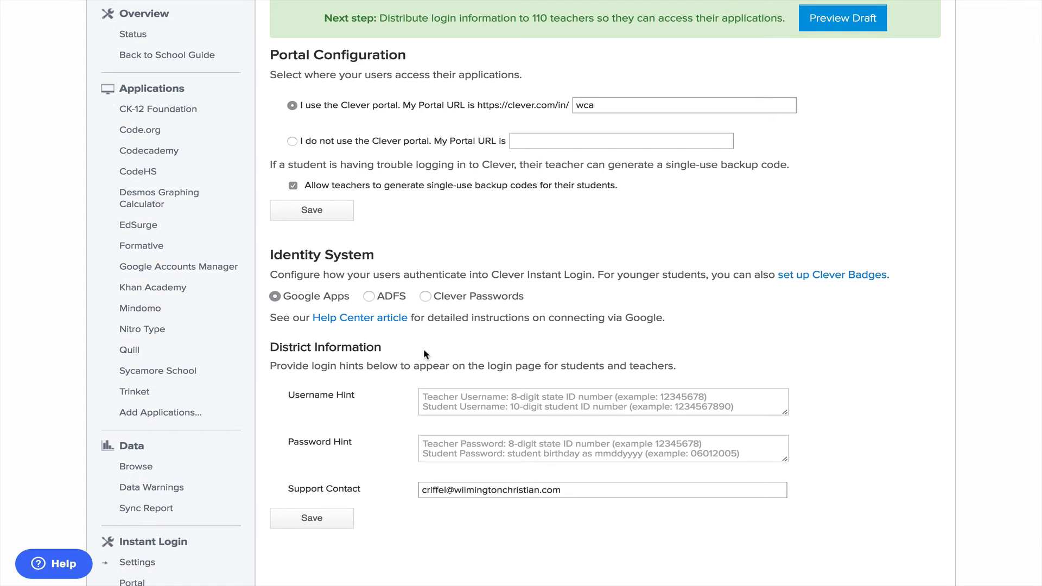
{"action": "mouse_move", "coordinate": [433, 356]}
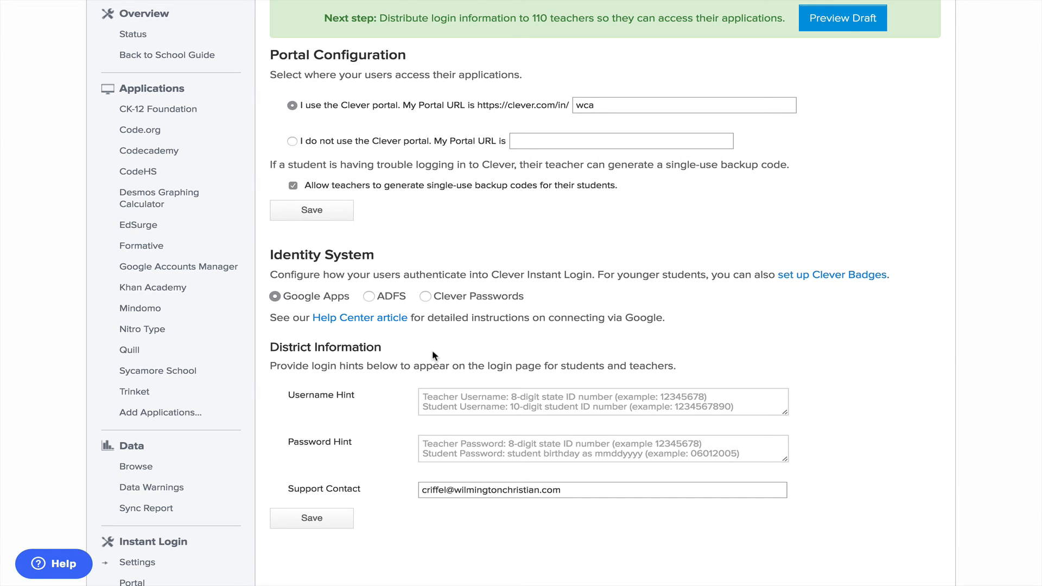
{"action": "mouse_move", "coordinate": [403, 398]}
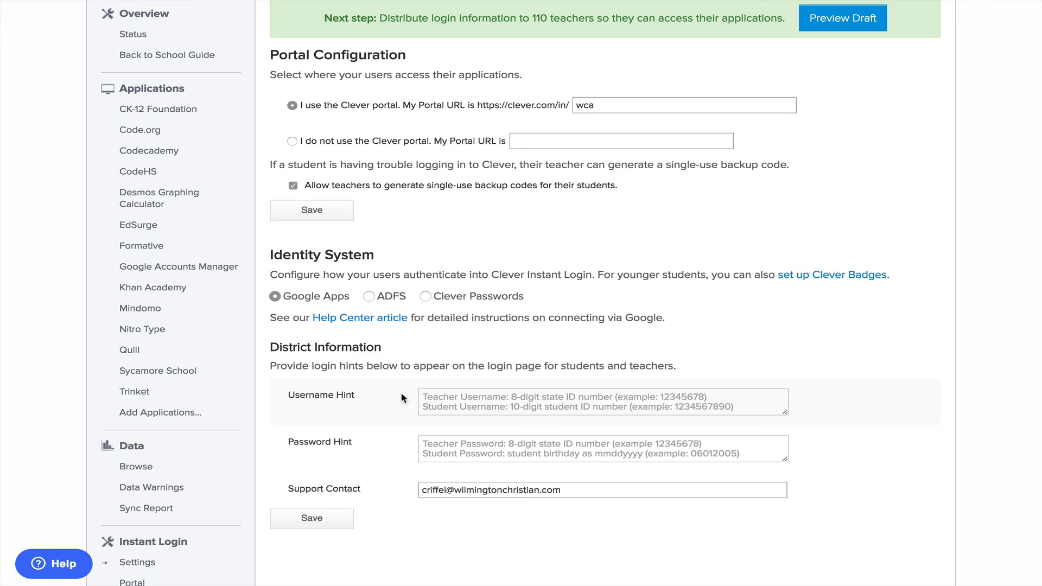
{"action": "scroll", "scroll_direction": "down", "scroll_amount": 3}
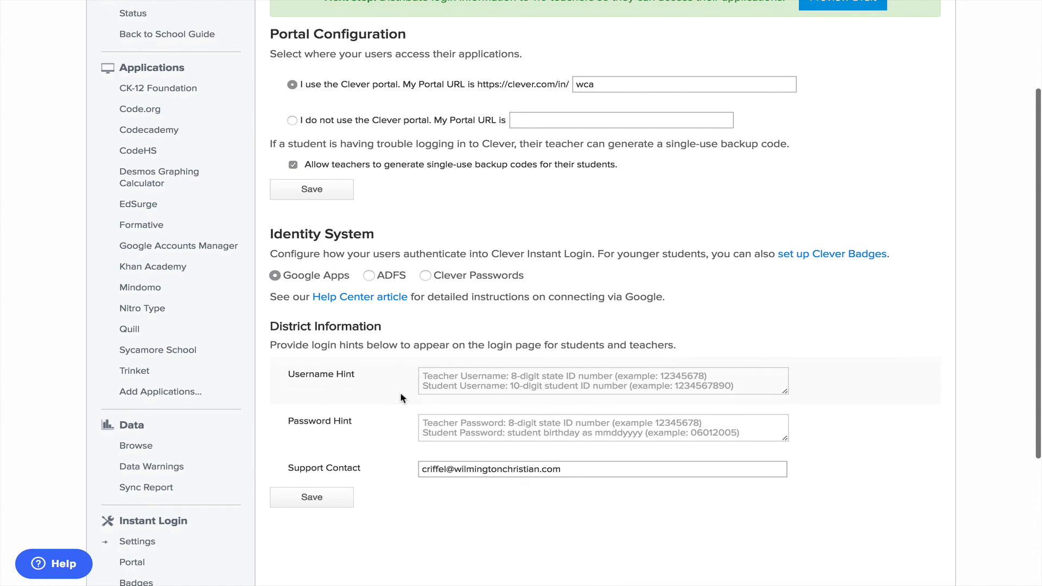
{"action": "mouse_move", "coordinate": [411, 398]}
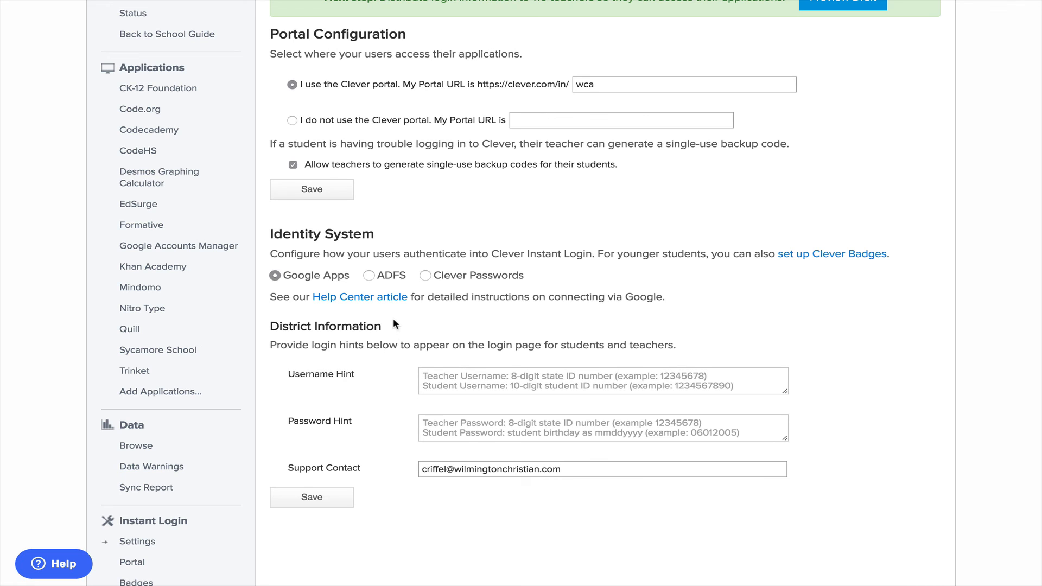
{"action": "scroll", "scroll_direction": "down", "scroll_amount": 3}
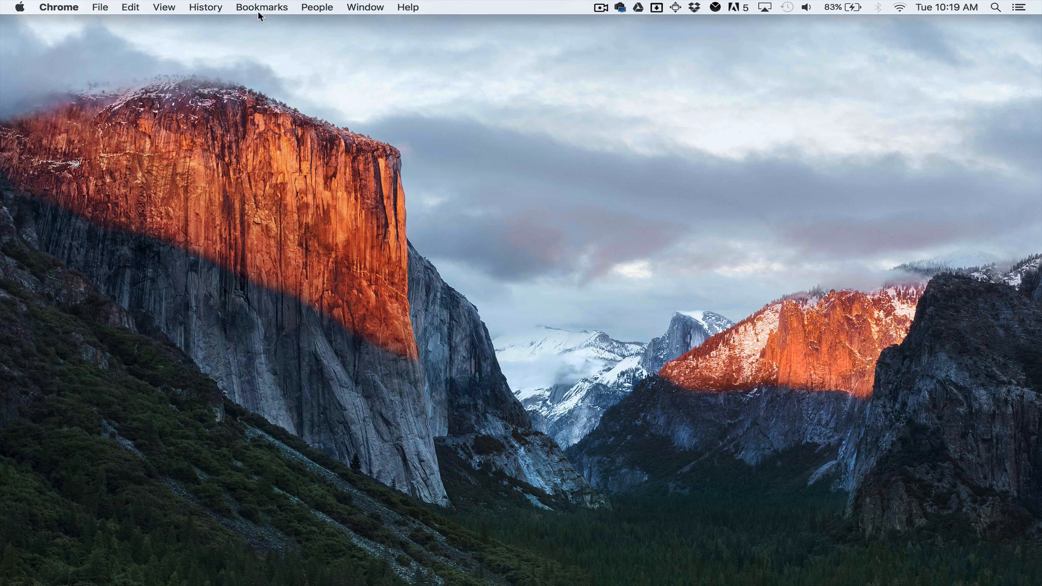
{"action": "mouse_move", "coordinate": [528, 172]}
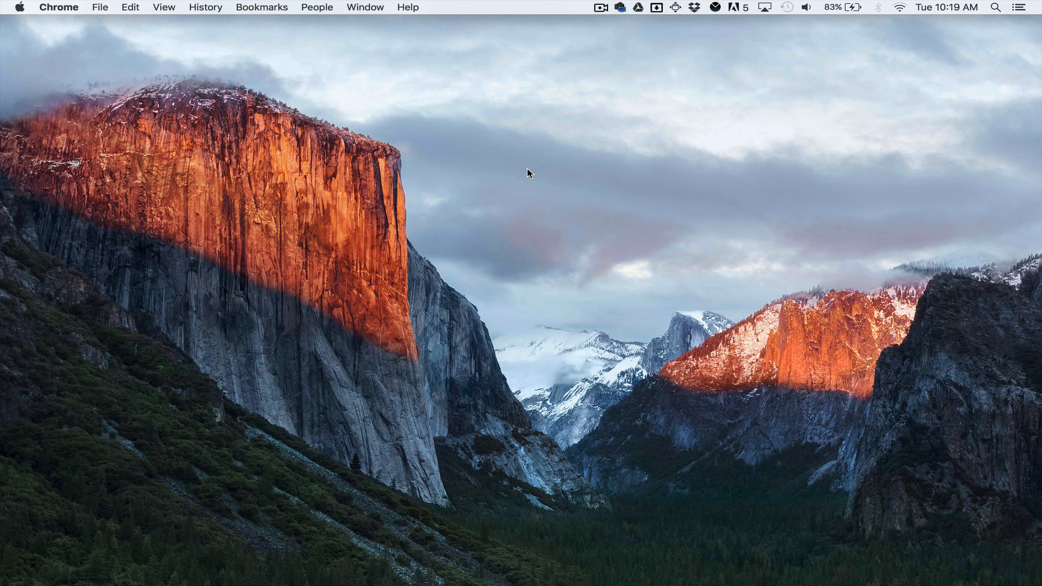